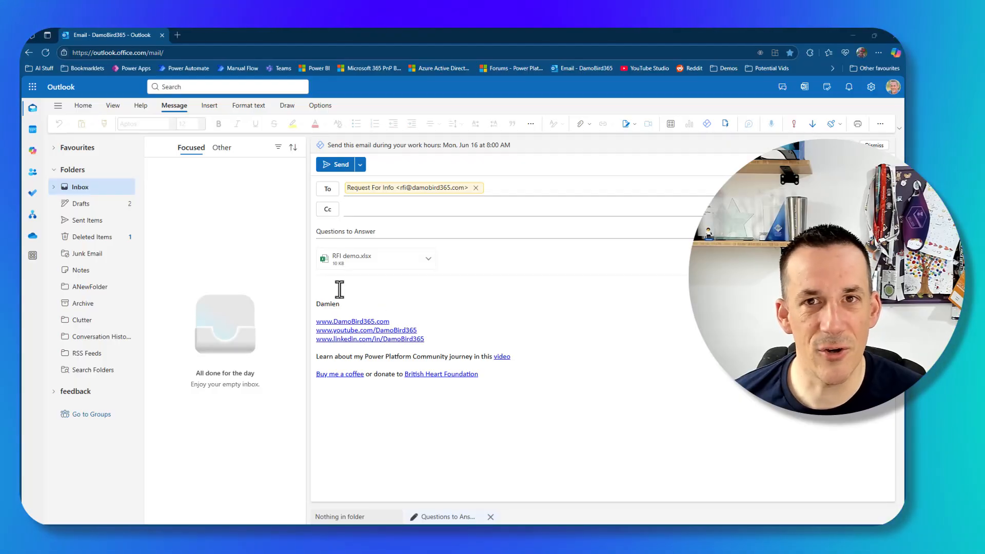
mouse_move(345, 264)
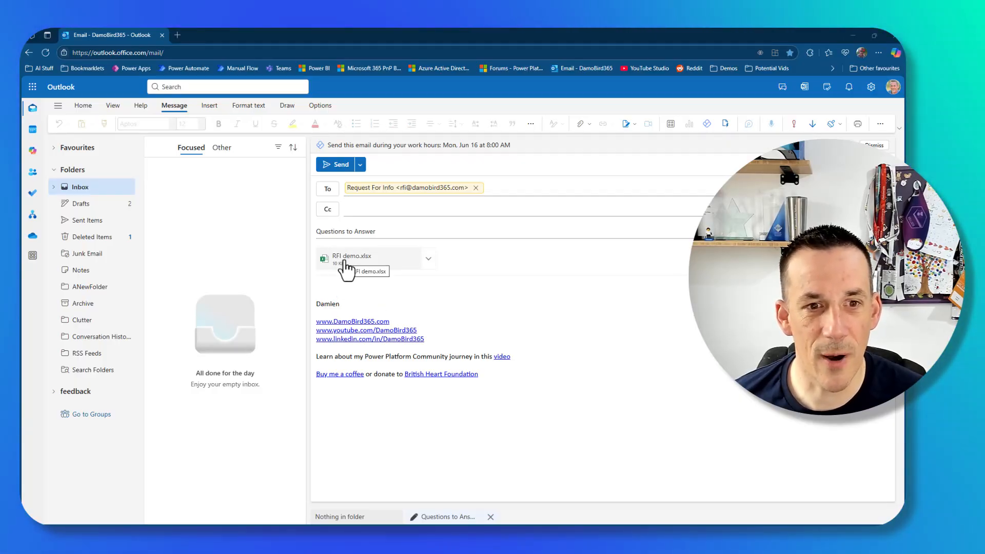
Preview the RFI demo.xlsx attachment and send the Questions to Answer email to Request For Info
click(351, 257)
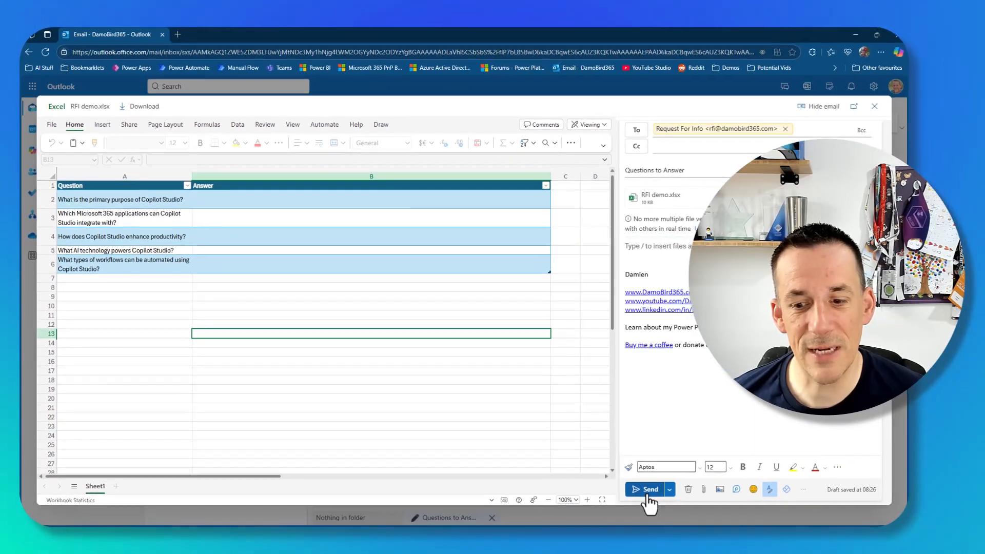
click(651, 489)
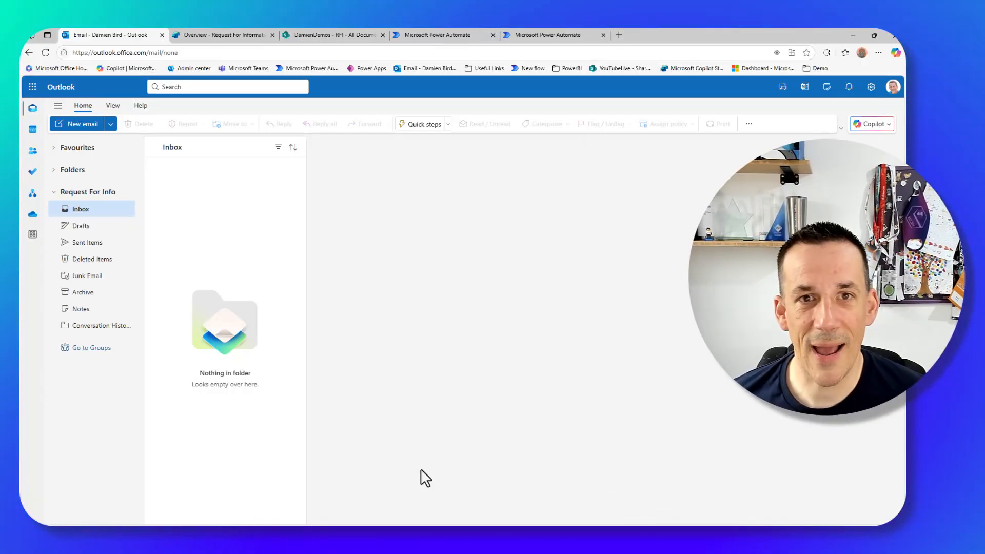
mouse_move(106, 216)
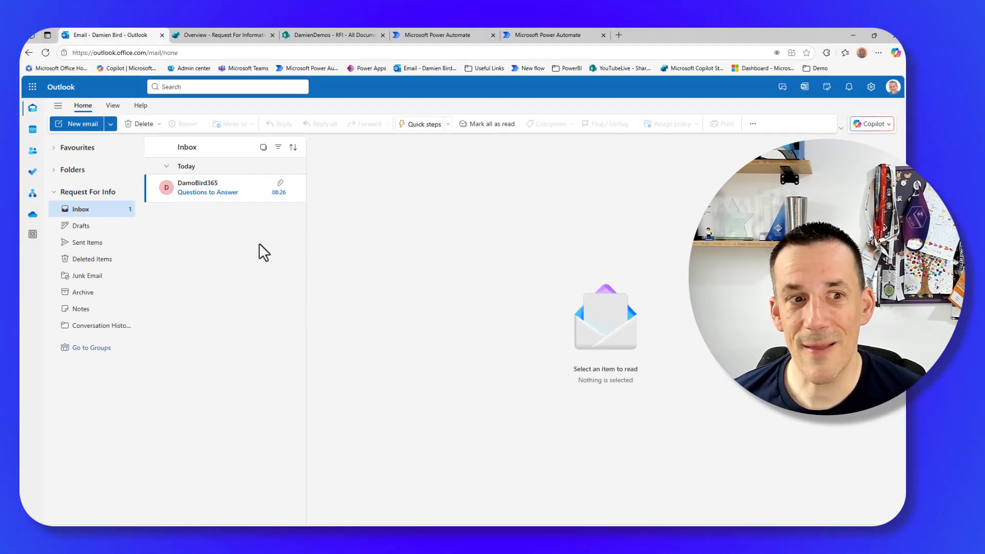
mouse_move(225, 192)
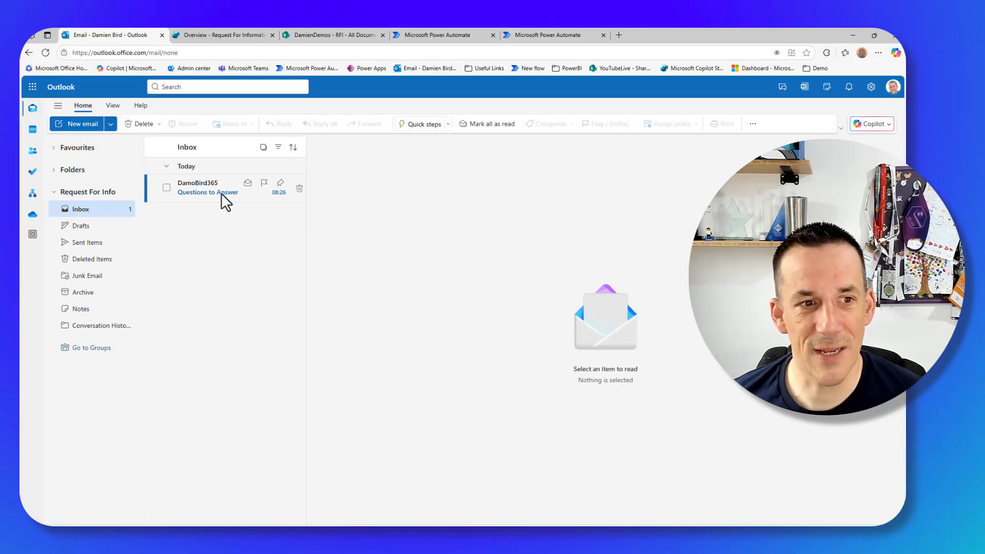
Read the arrived Questions to Answer email, preview RFI demo.xlsx, then return to the agent overview
click(208, 187)
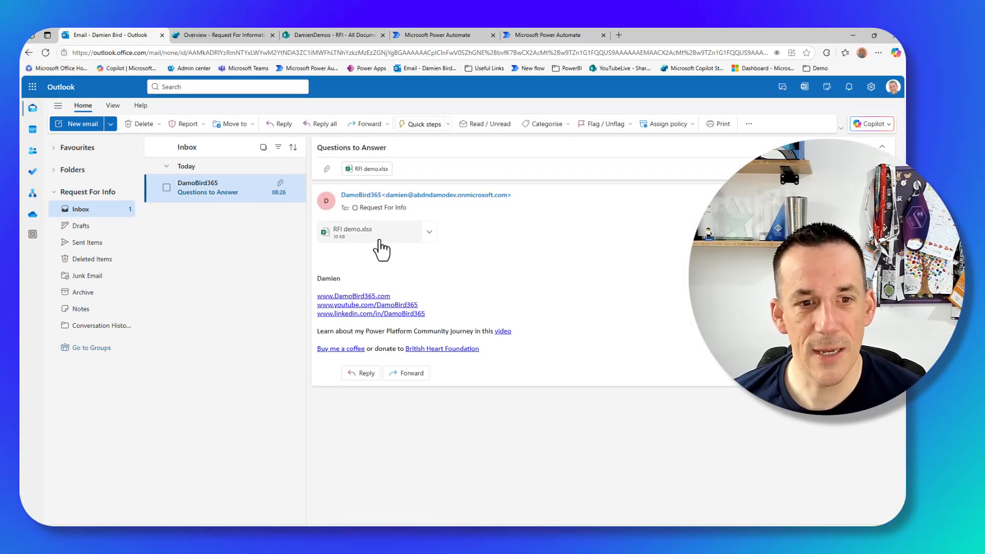
click(374, 231)
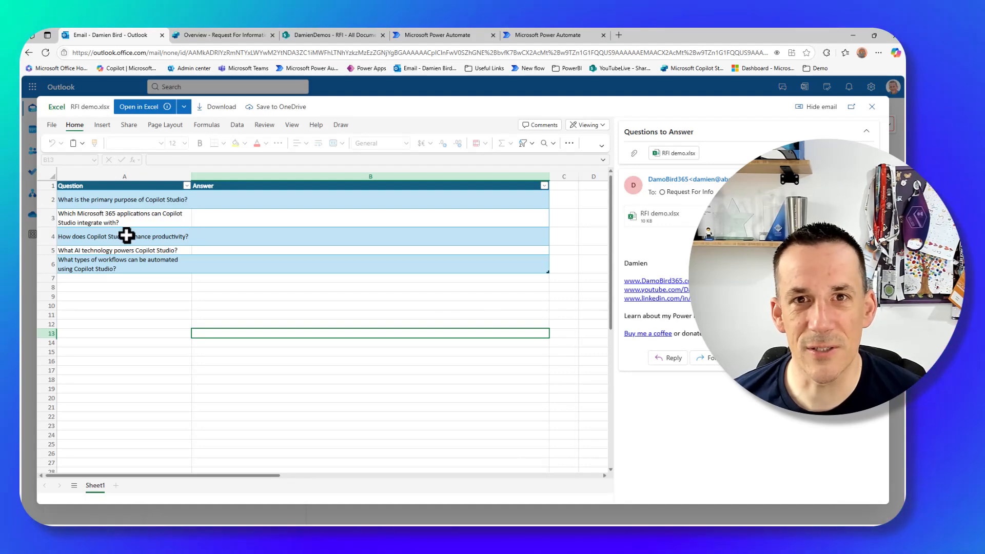
click(222, 35)
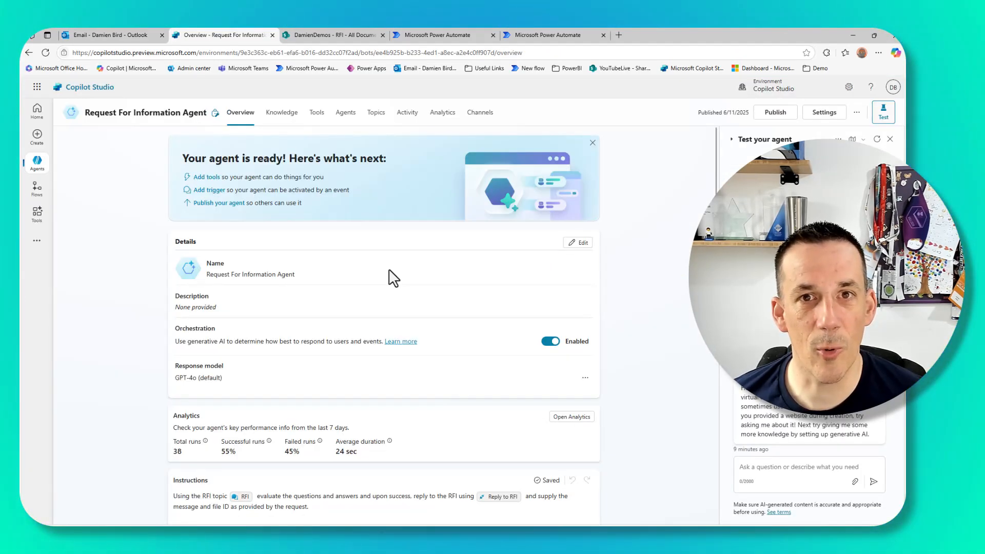
Review the answered RFI demo.xlsx workbook in the SharePoint RFI library's Answer column
click(332, 35)
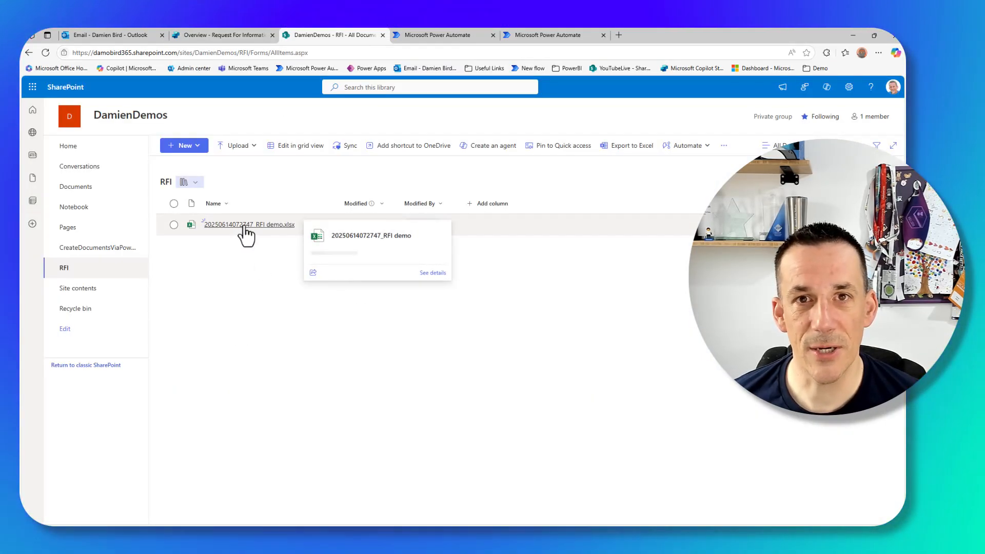
click(248, 225)
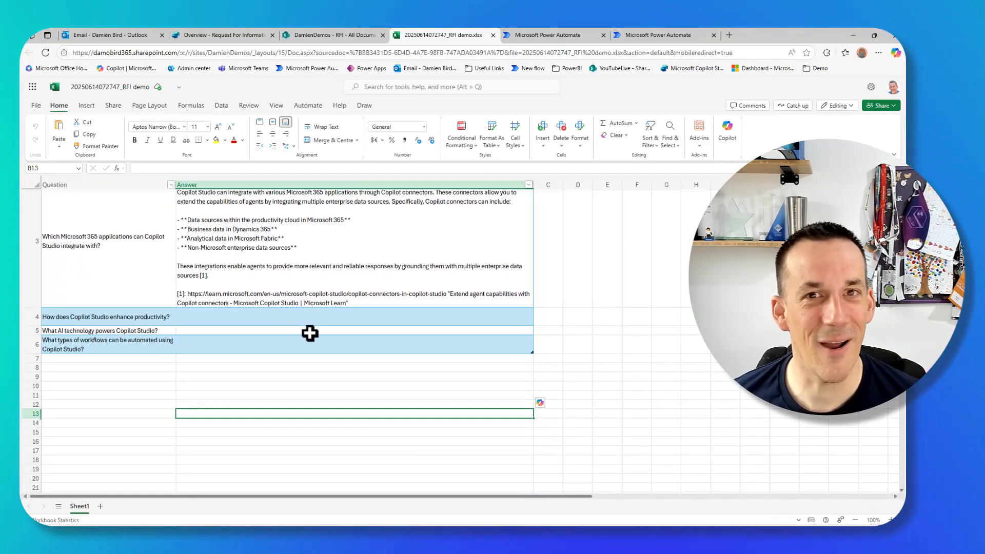
scroll(down, 3)
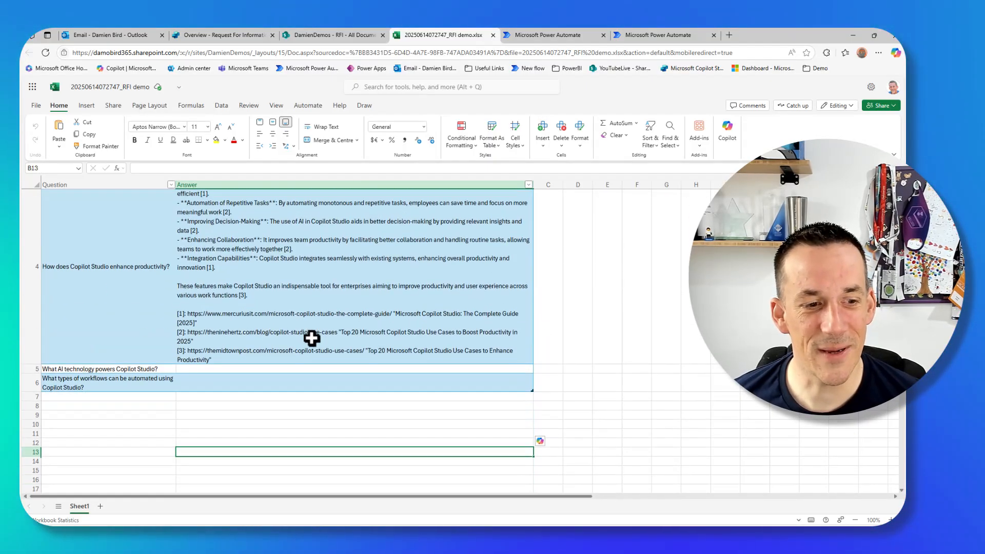
scroll(down, 3)
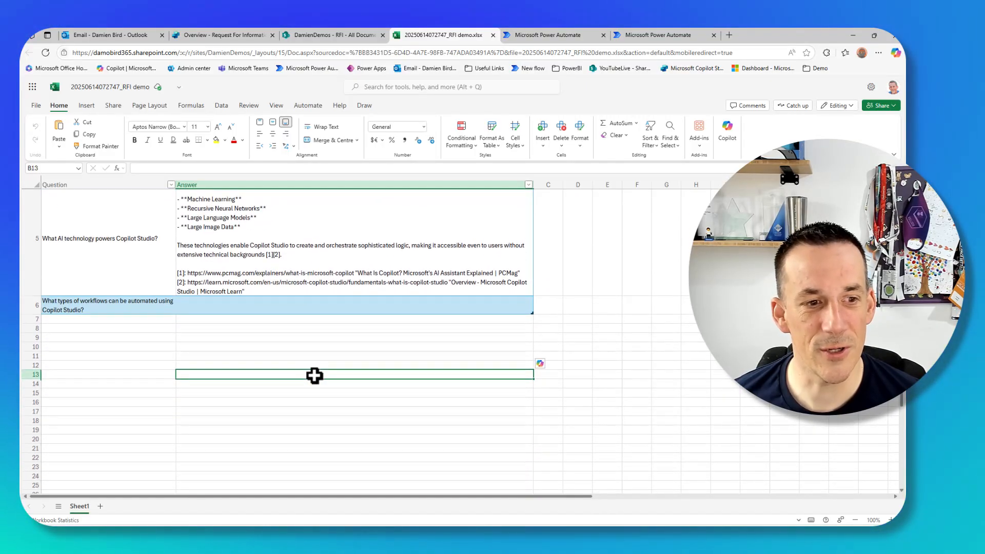
mouse_move(165, 289)
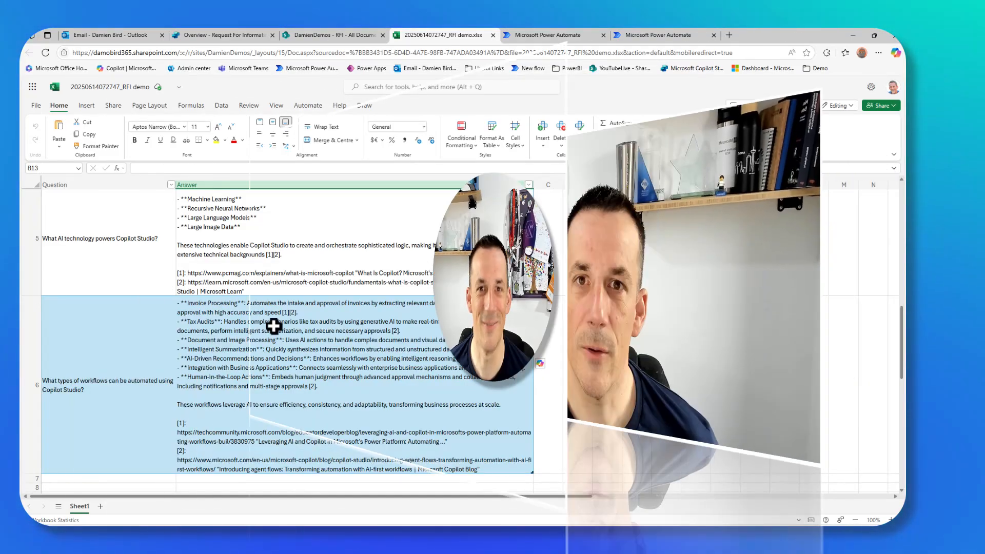
click(107, 35)
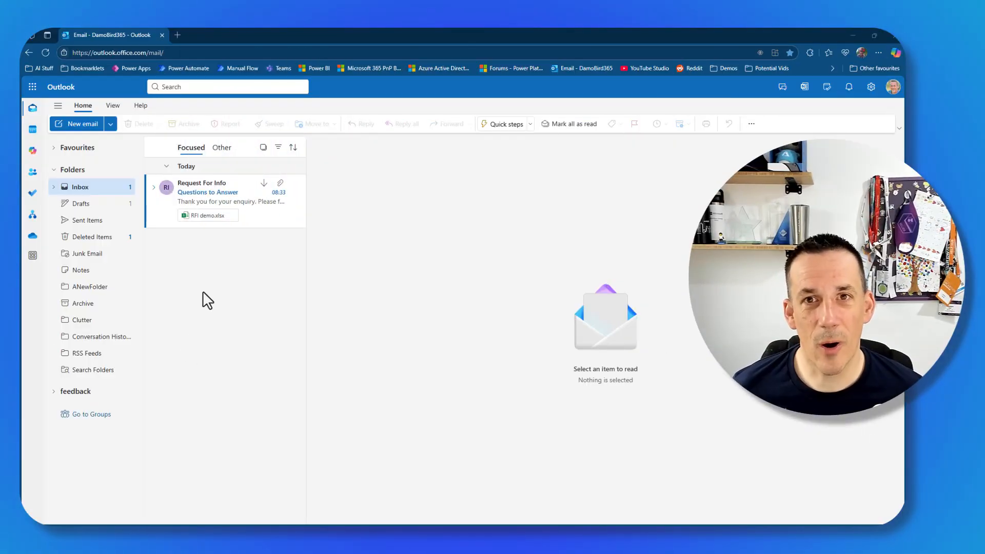
Read the Request For Info reply and preview its answered RFI_Responses.xlsx attachment
click(219, 187)
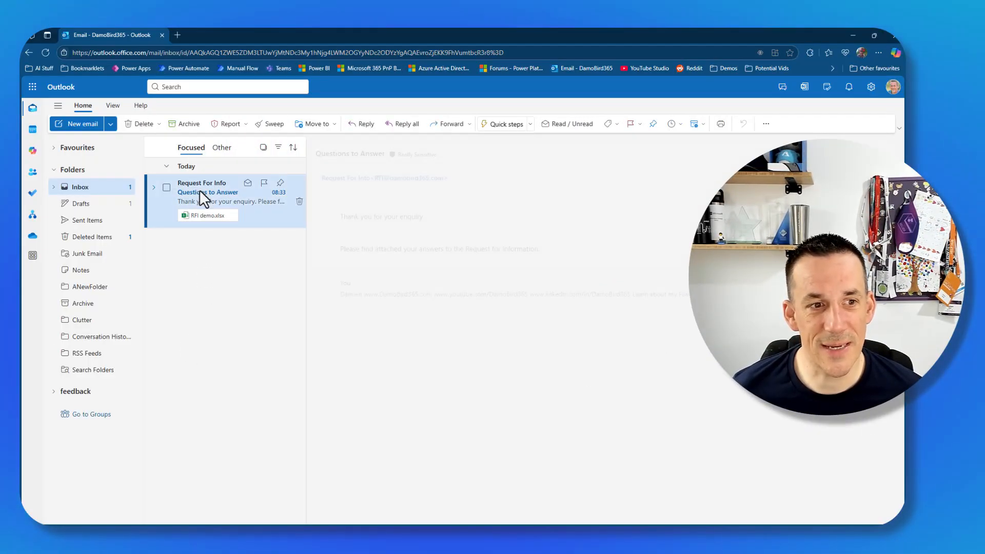
click(207, 192)
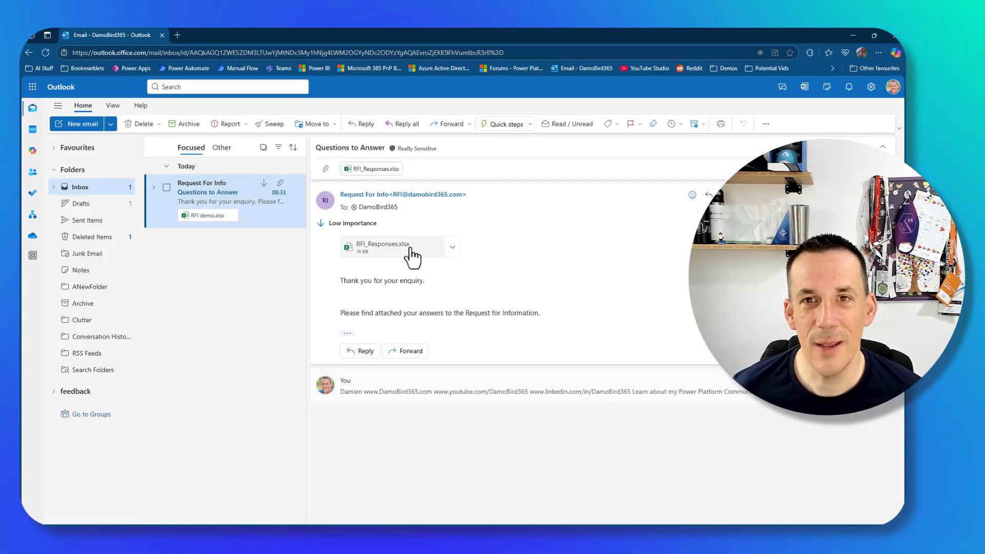
click(383, 245)
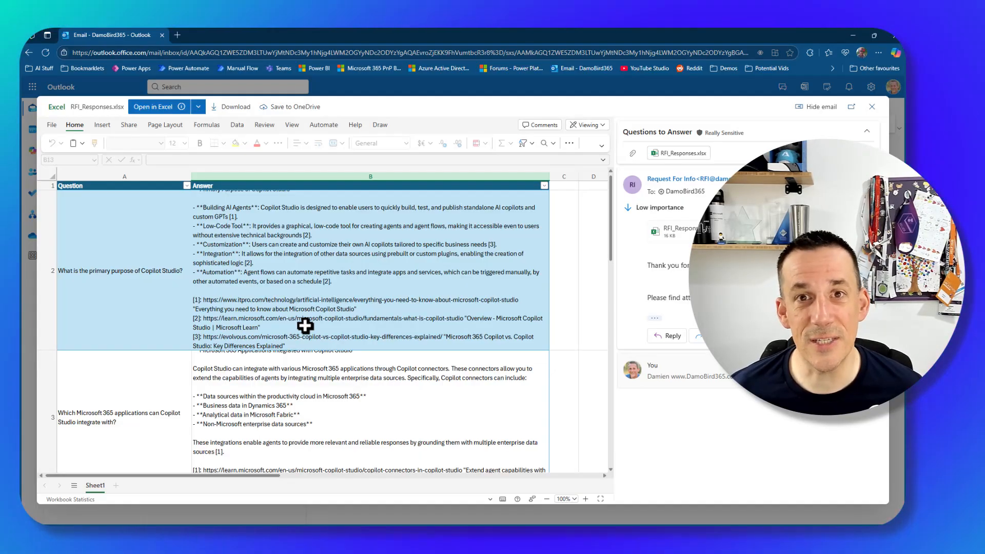
click(222, 35)
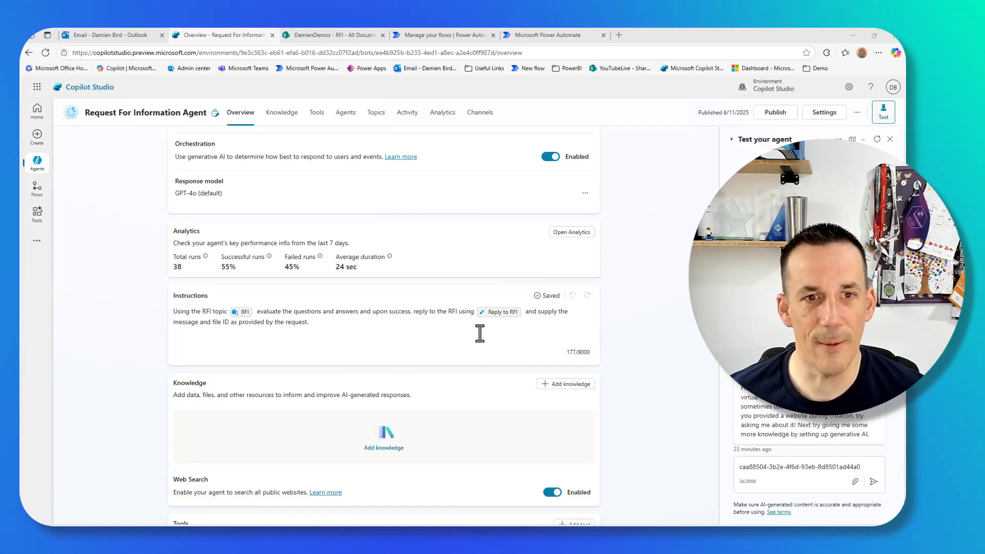
Check the Generative AI settings showing general knowledge and web information switched on
click(281, 112)
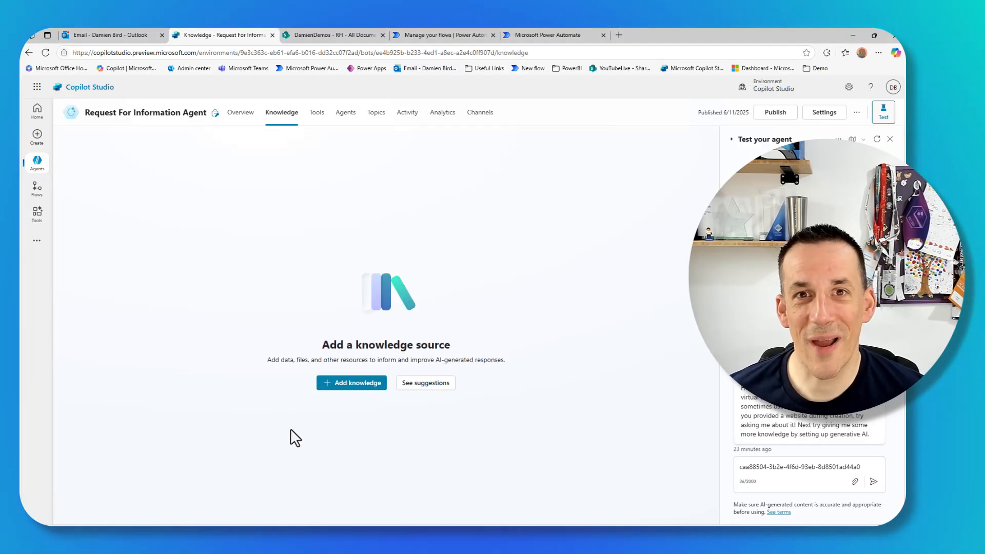
mouse_move(616, 258)
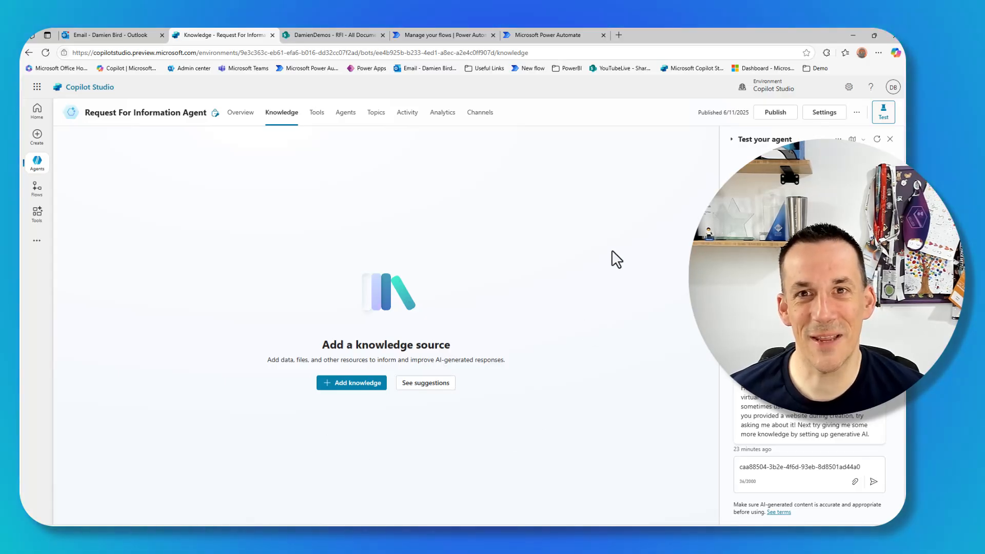
click(824, 112)
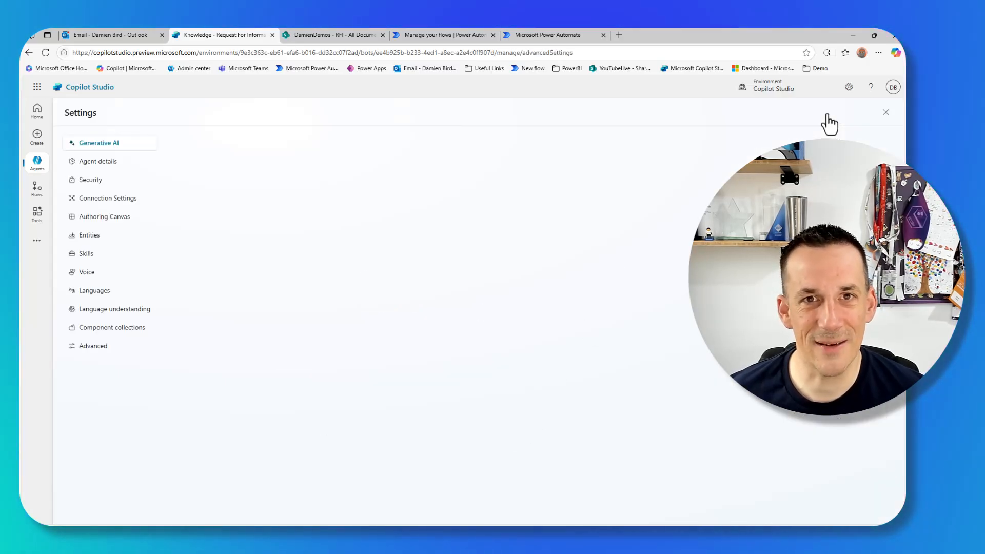
scroll(down, 3)
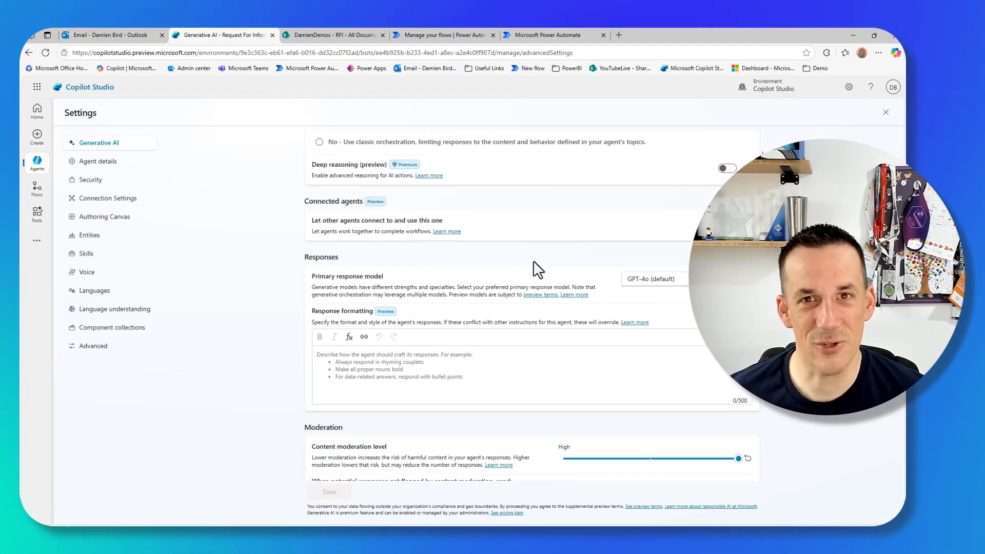
scroll(down, 3)
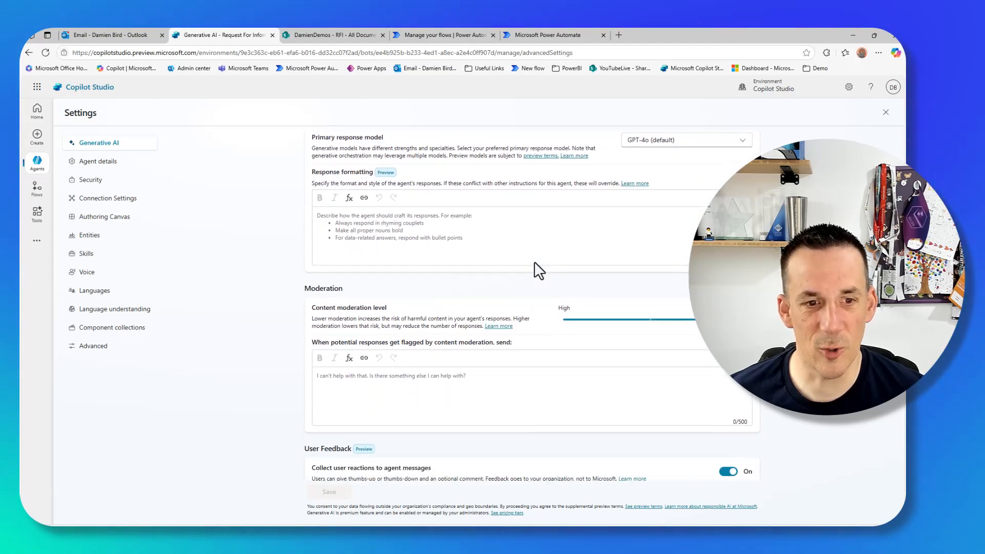
scroll(down, 3)
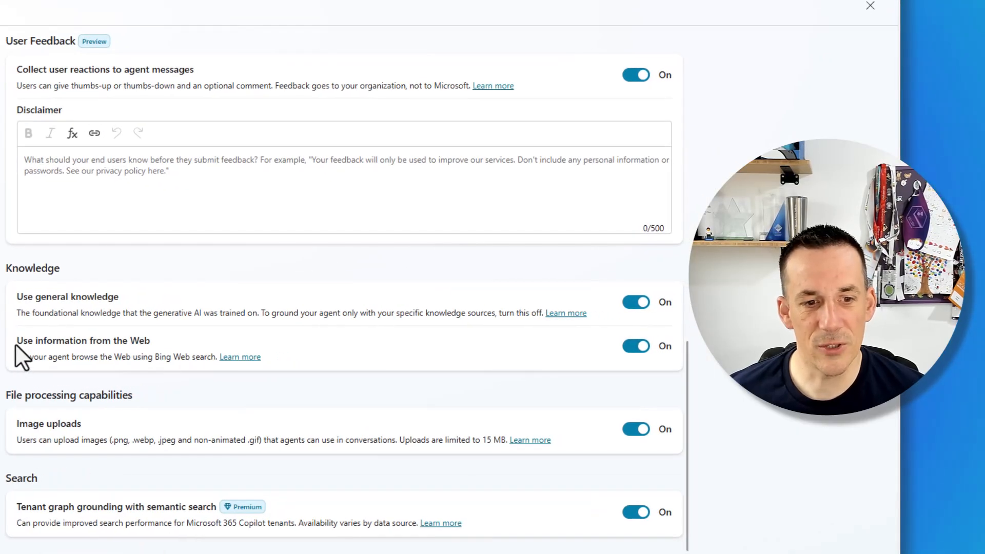
mouse_move(149, 363)
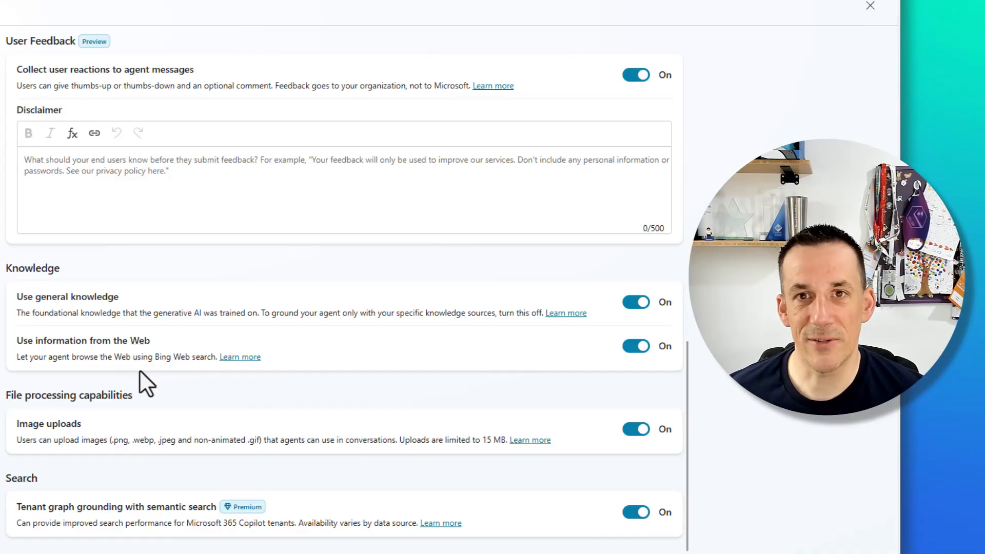
mouse_move(189, 362)
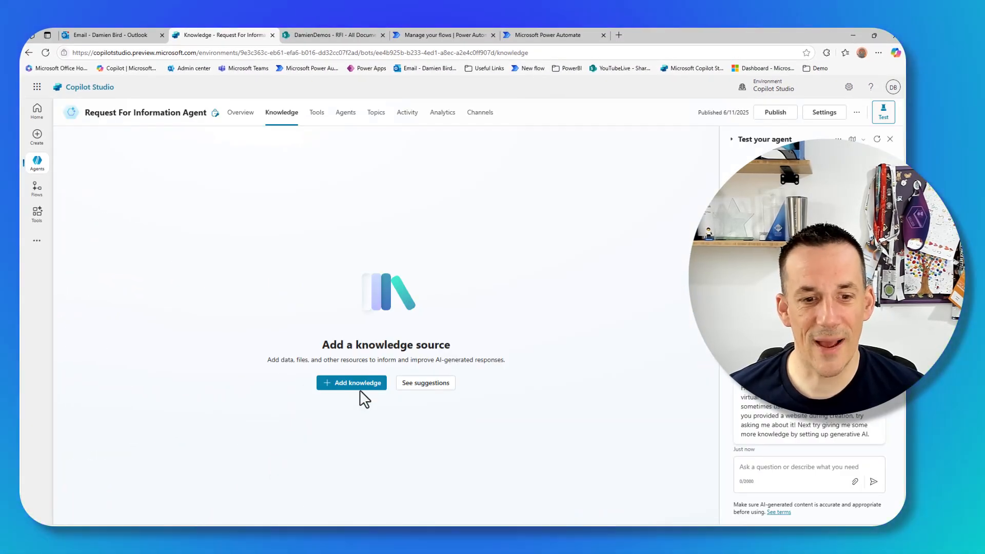
Review the Add knowledge source types, then show the agent's five custom topics
click(351, 383)
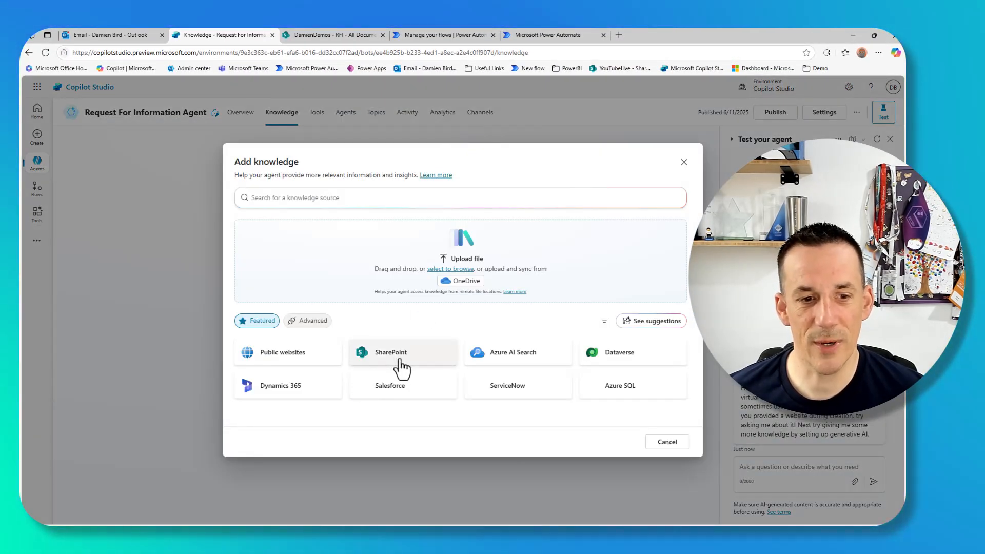
mouse_move(503, 351)
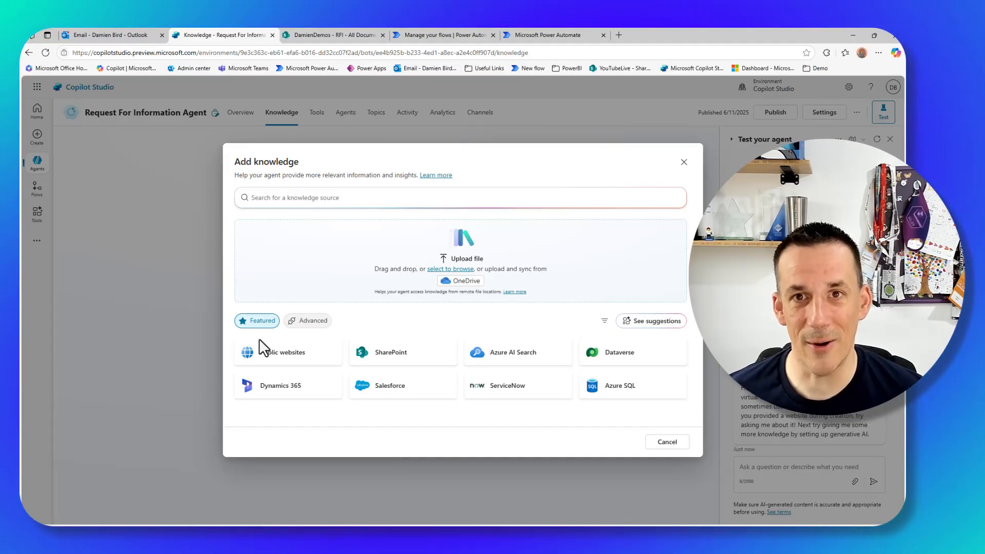
click(376, 112)
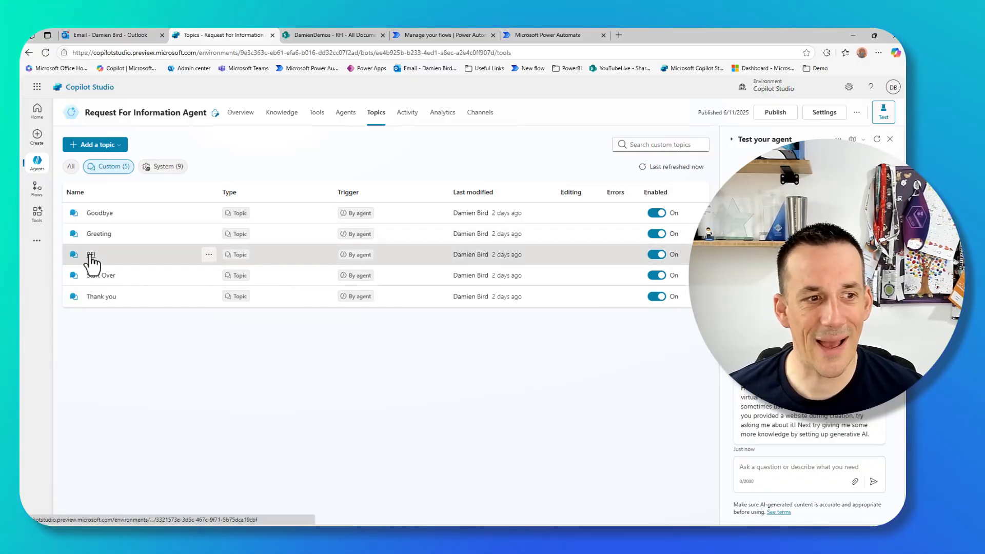
click(92, 255)
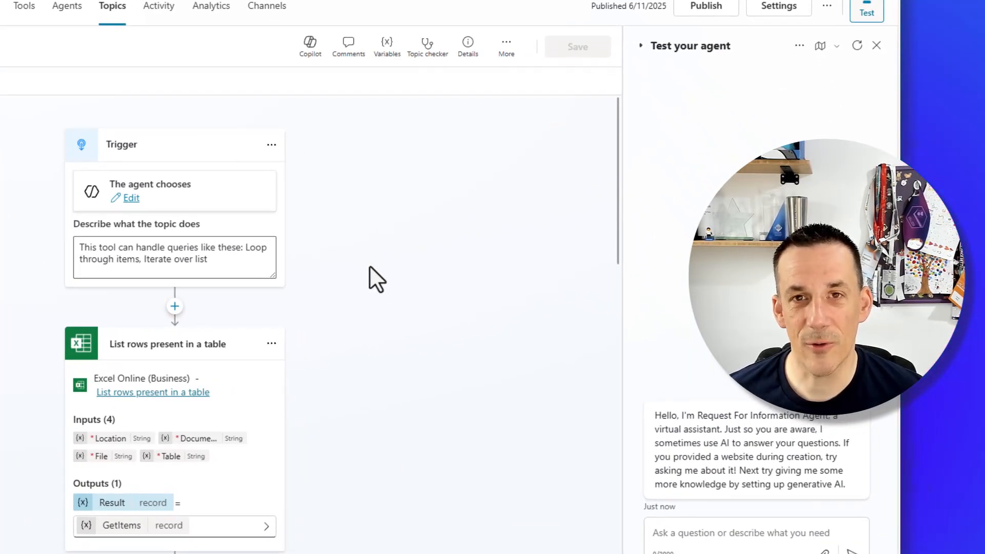
scroll(down, 3)
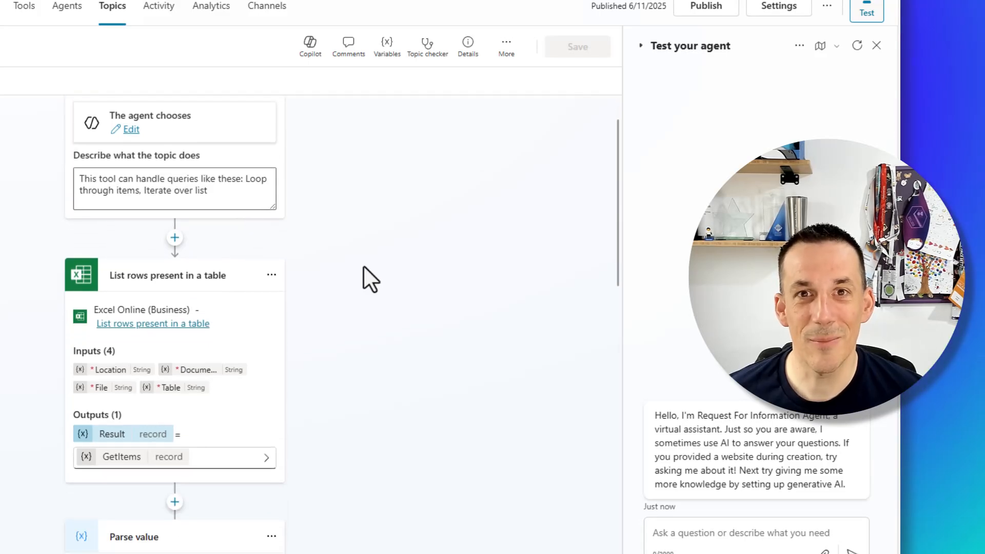
scroll(down, 3)
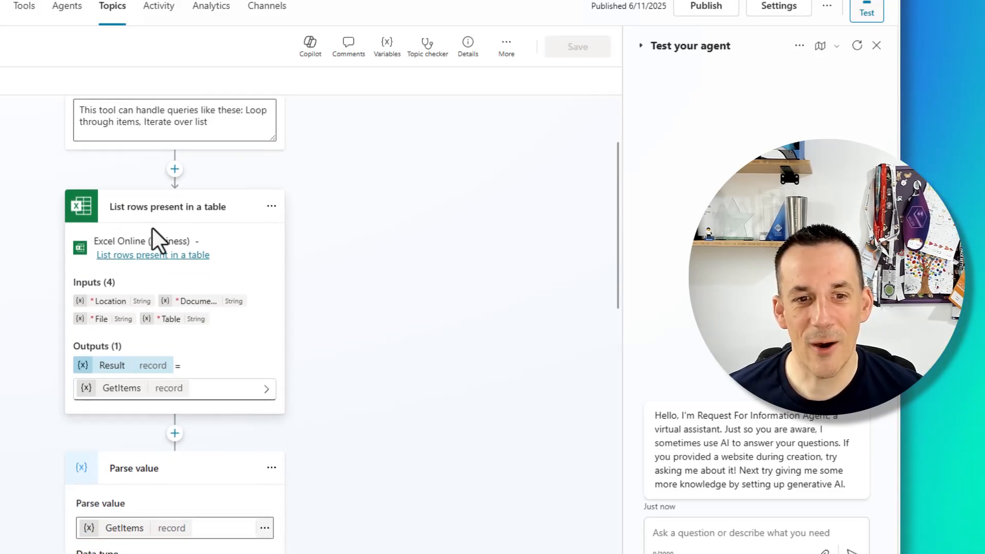
mouse_move(264, 279)
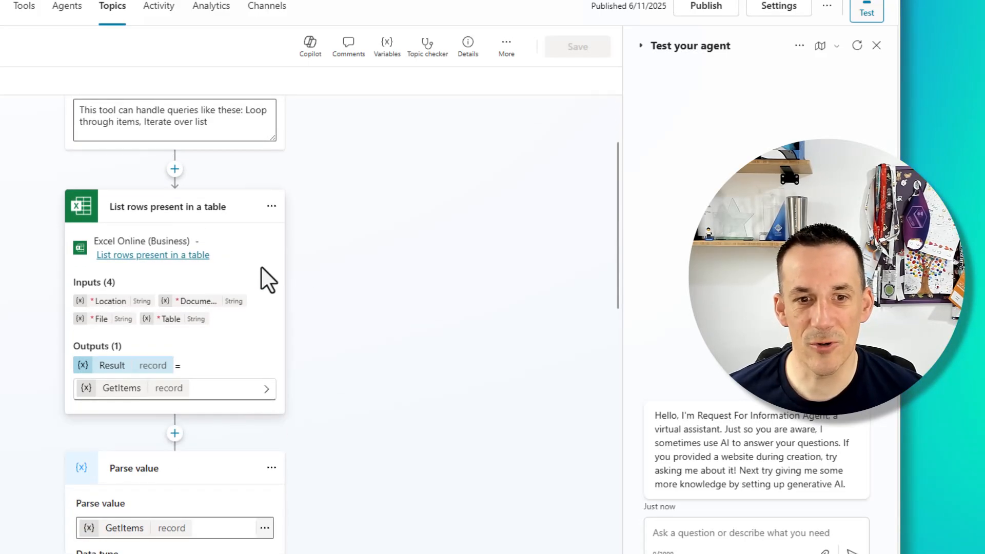
click(167, 207)
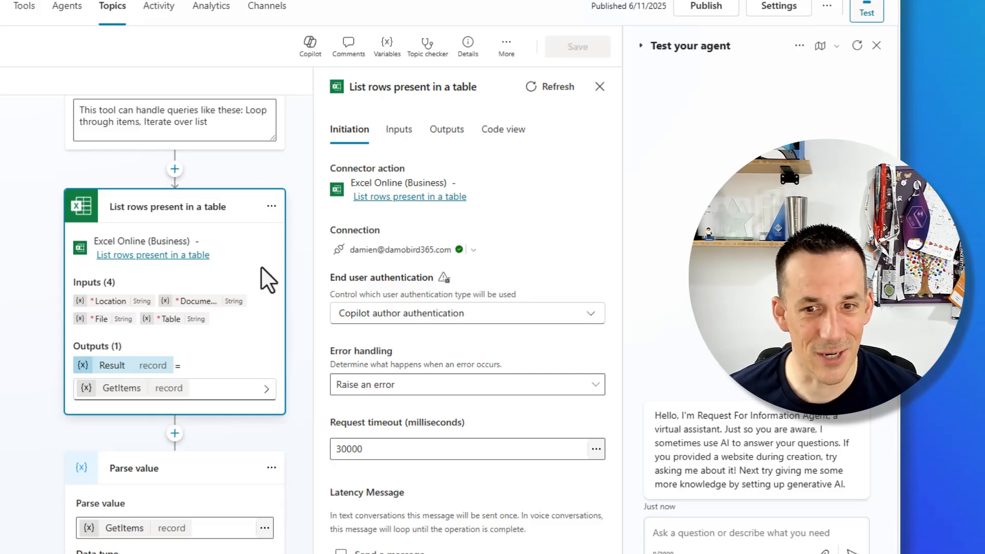
click(398, 129)
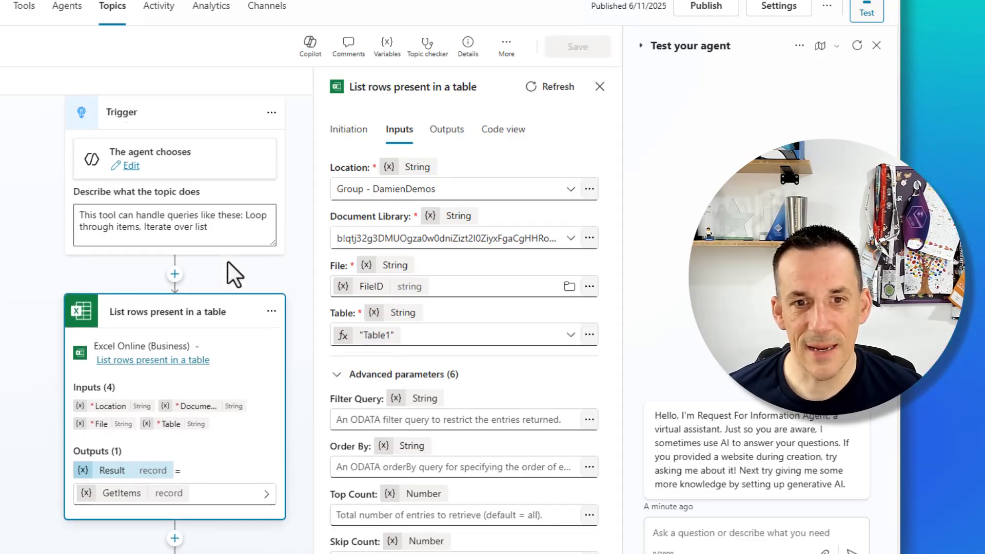
click(600, 86)
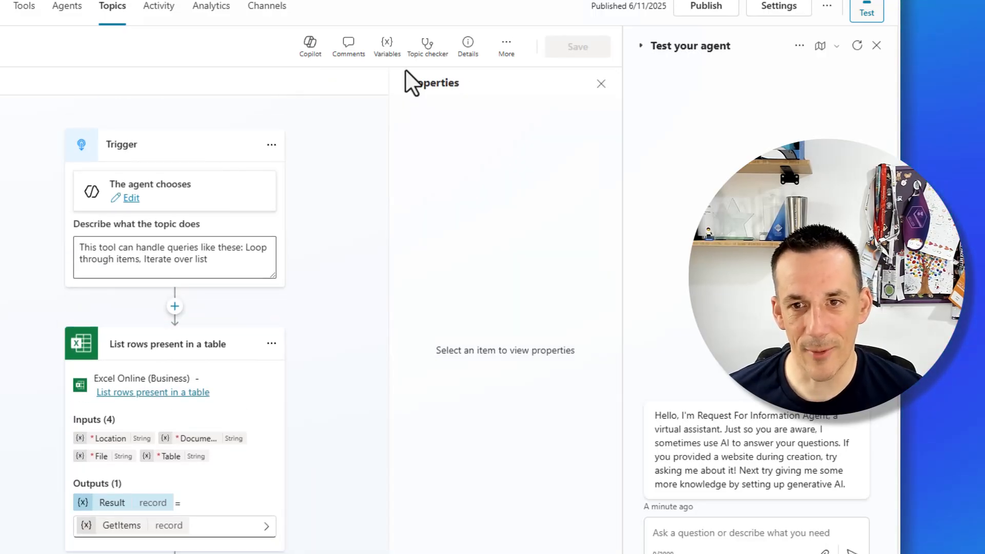
click(468, 46)
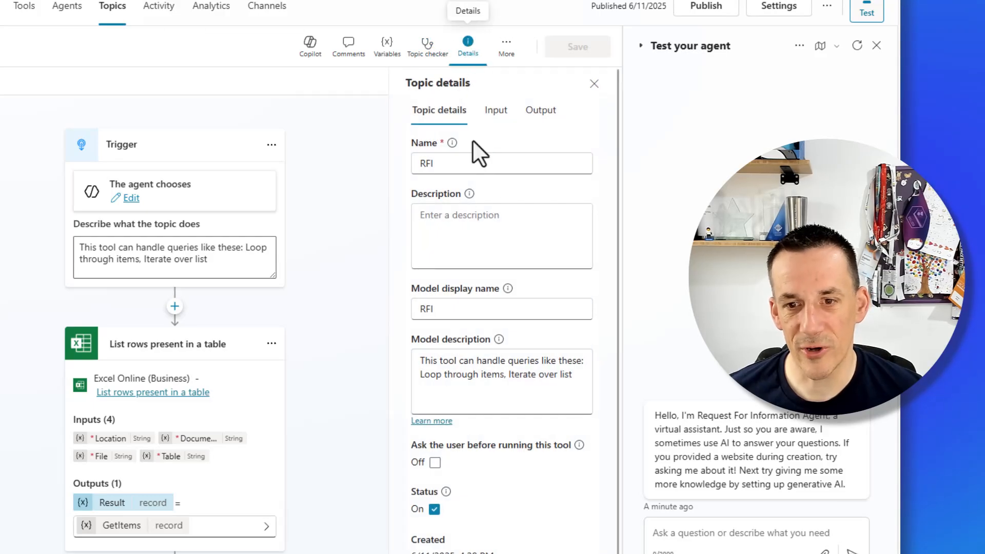
click(495, 110)
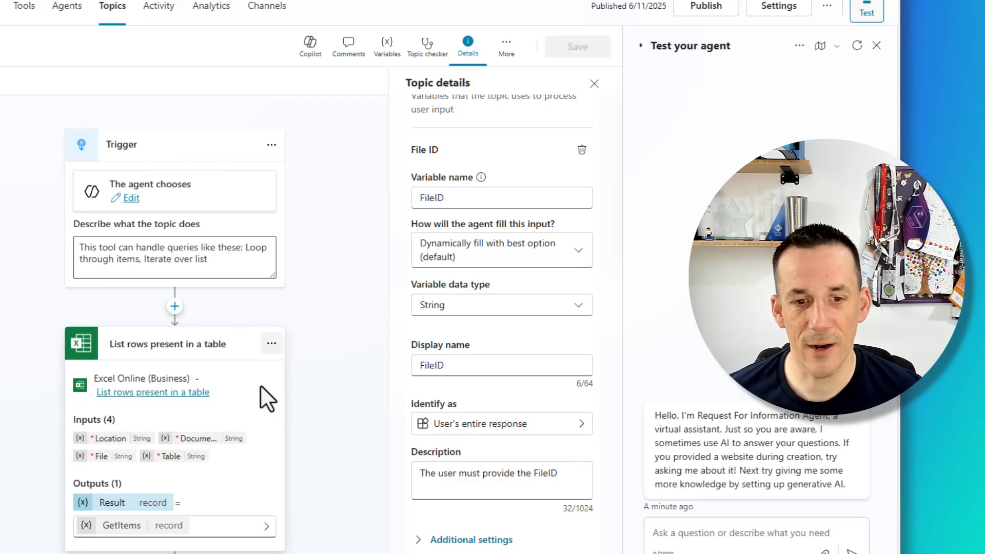
scroll(down, 3)
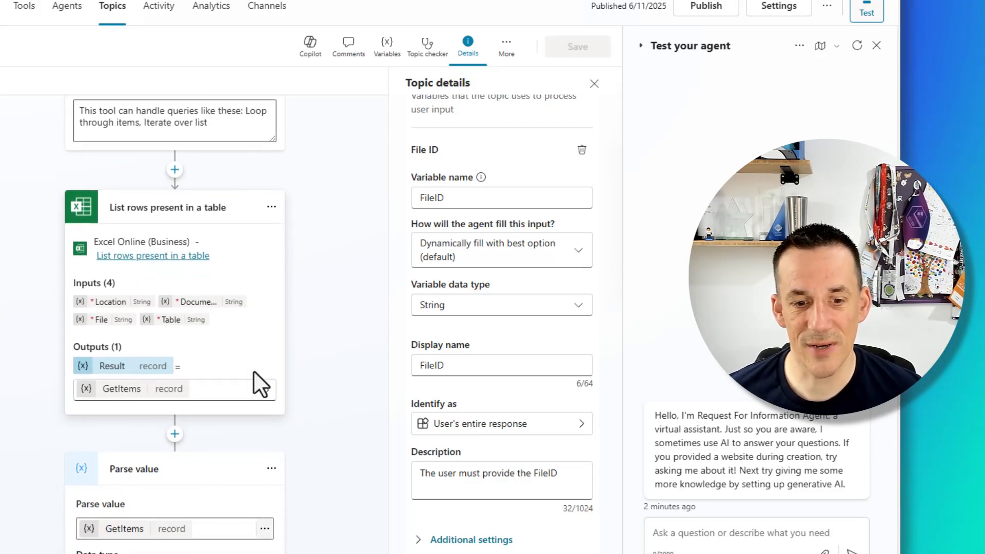
scroll(down, 3)
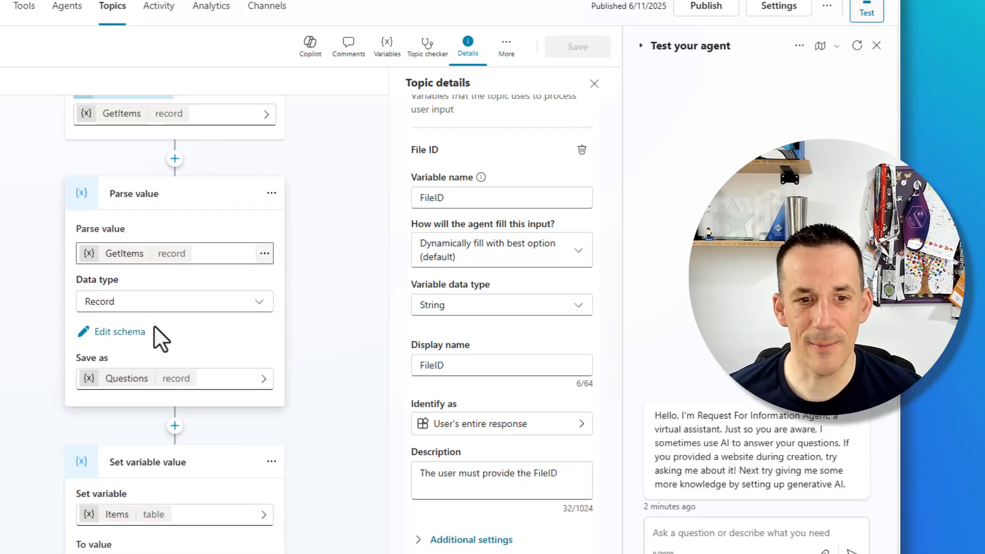
mouse_move(249, 323)
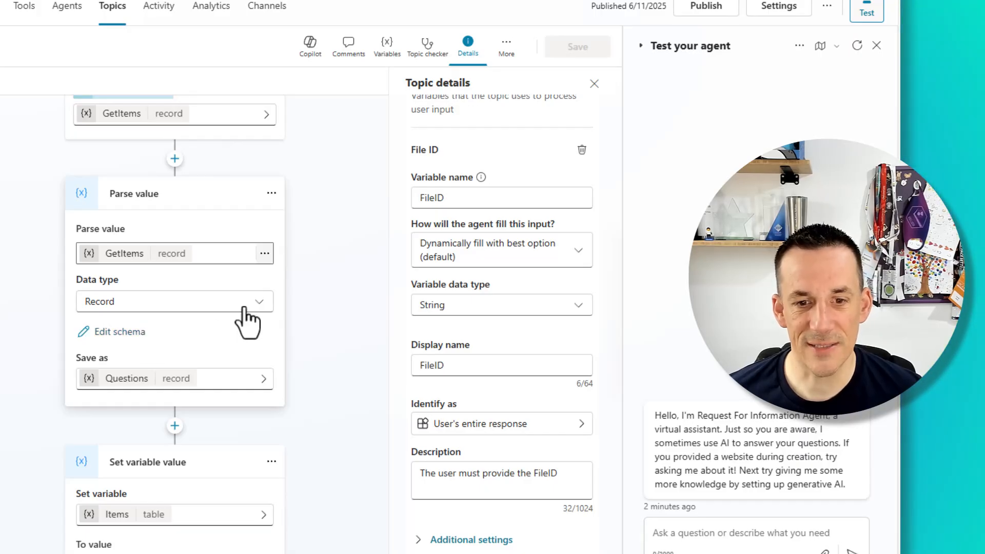
click(174, 302)
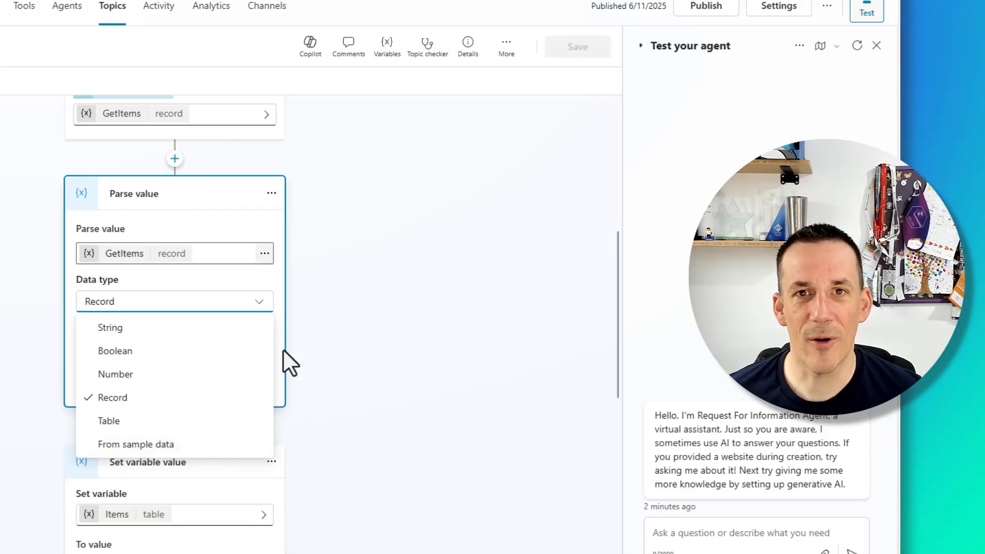
click(113, 397)
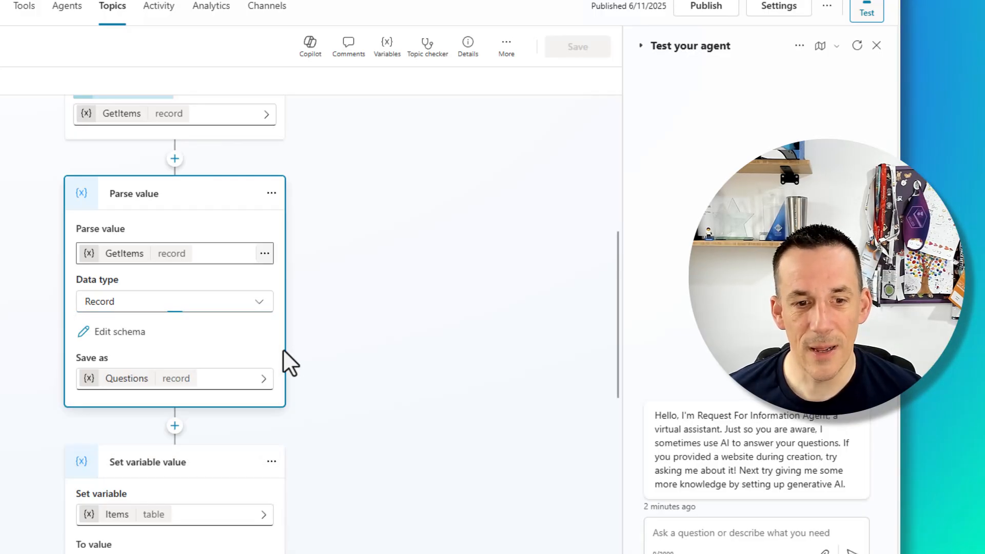
click(119, 332)
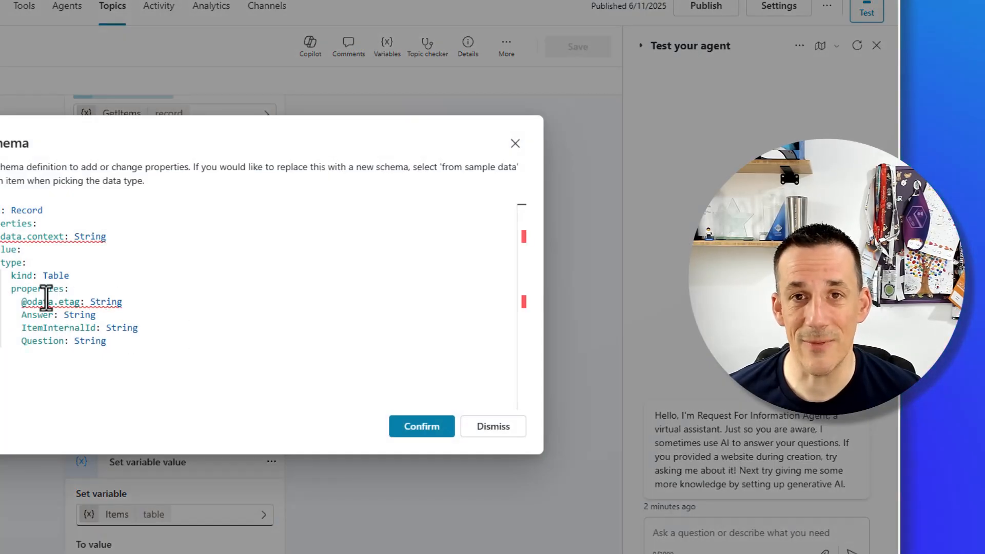
mouse_move(494, 426)
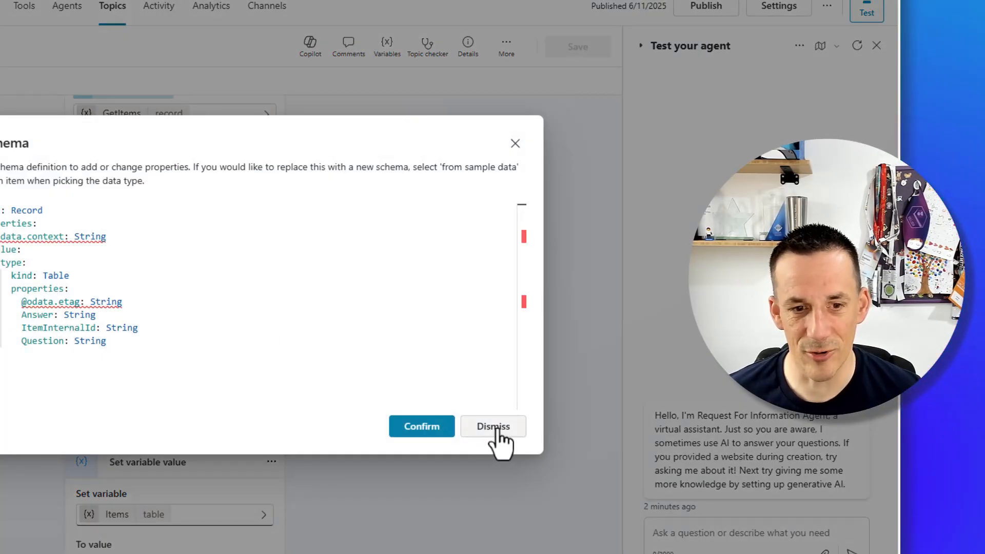
click(493, 426)
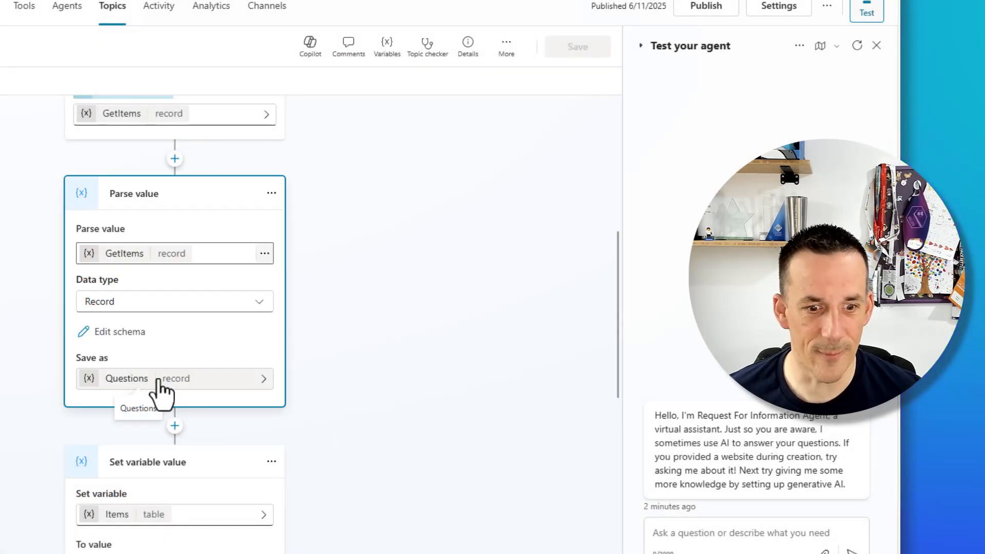
scroll(down, 3)
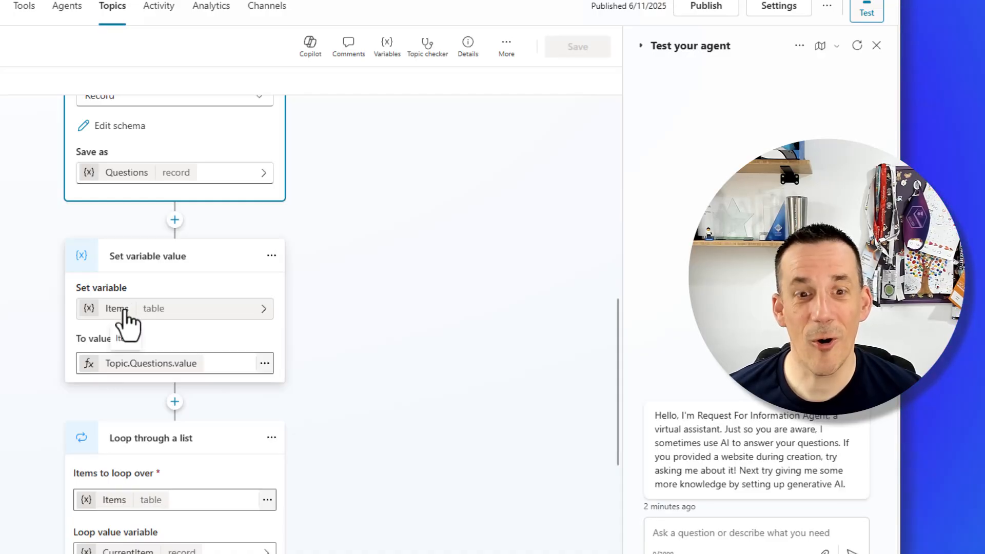
mouse_move(182, 364)
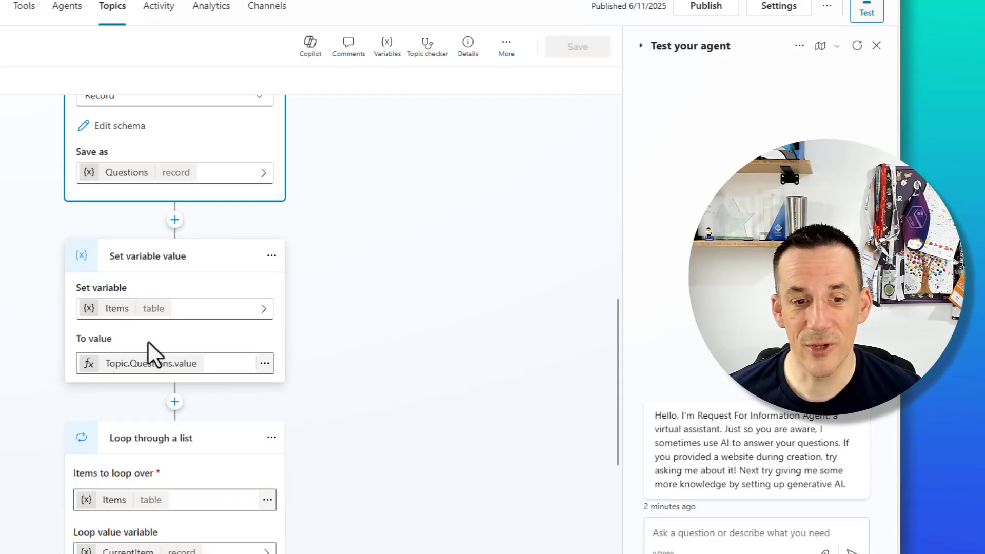
mouse_move(169, 298)
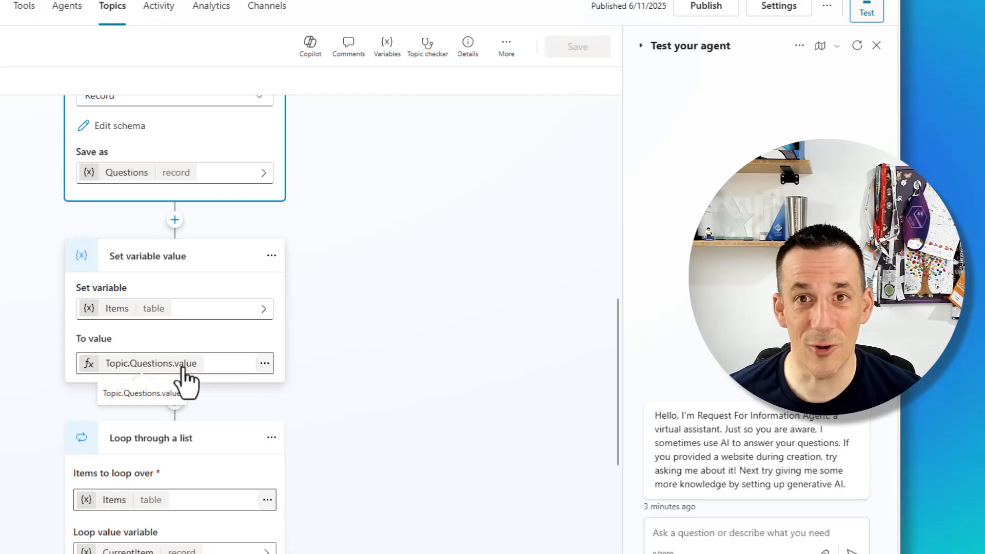
scroll(down, 3)
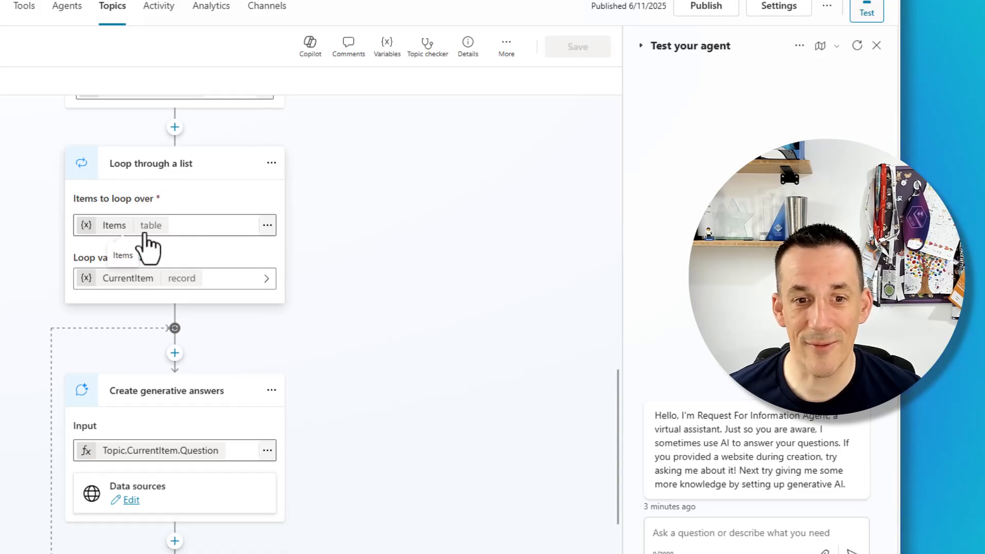
mouse_move(162, 196)
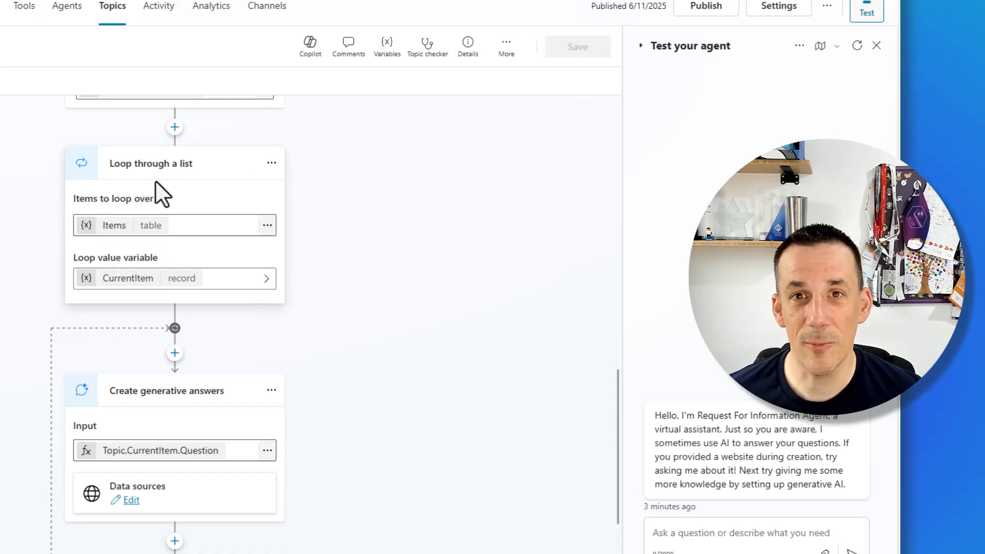
scroll(down, 3)
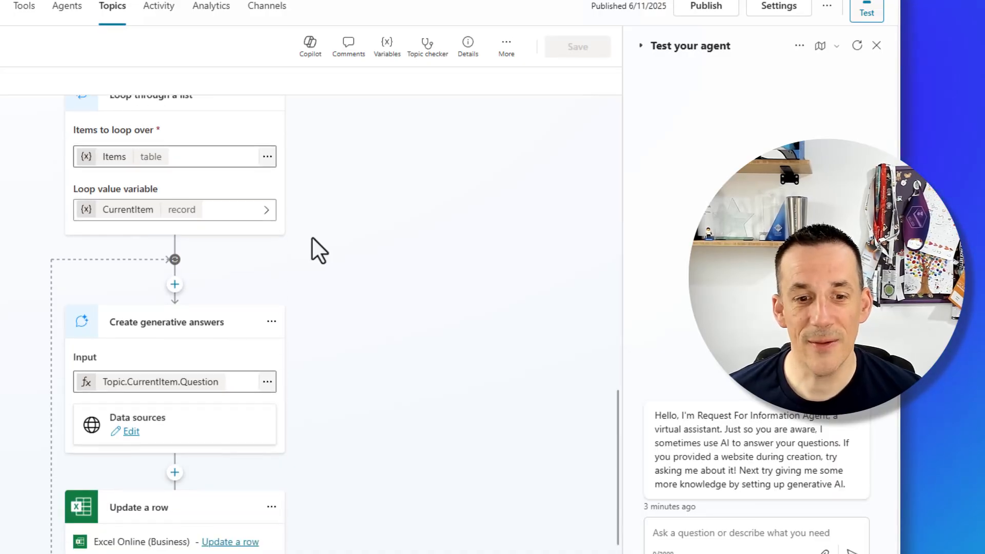
scroll(down, 3)
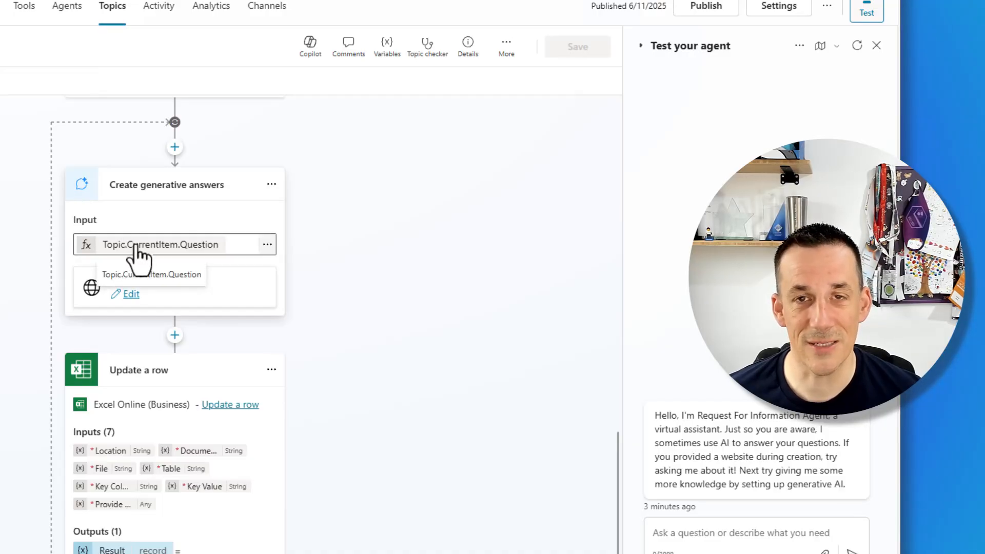
scroll(down, 3)
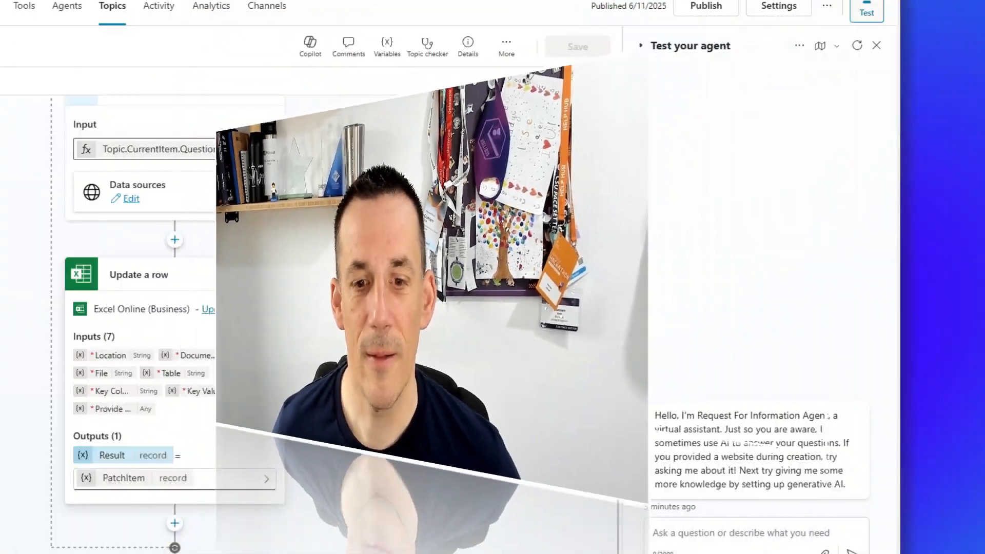
Review the Update a row step writing Topic.AIResponse to Answer for the matching Question
click(139, 275)
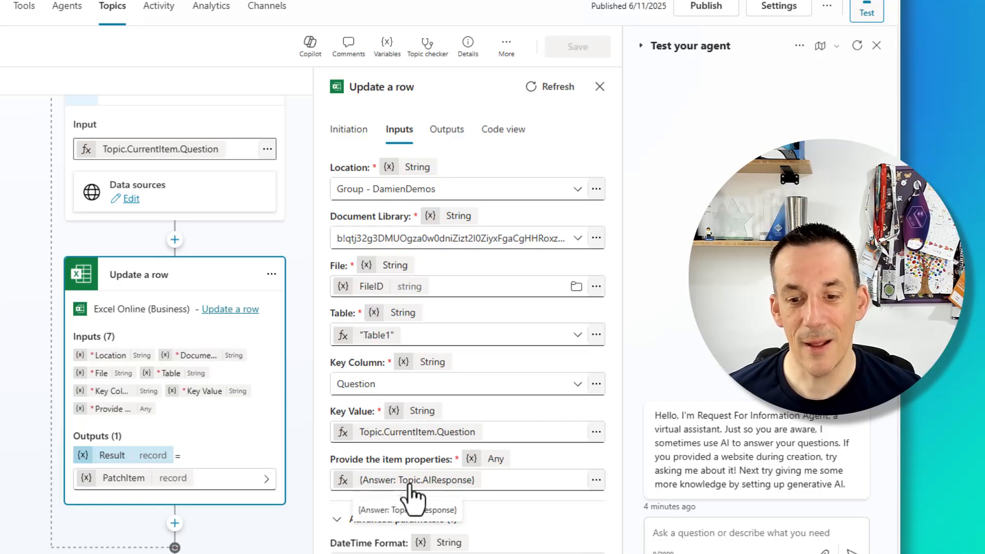
mouse_move(456, 494)
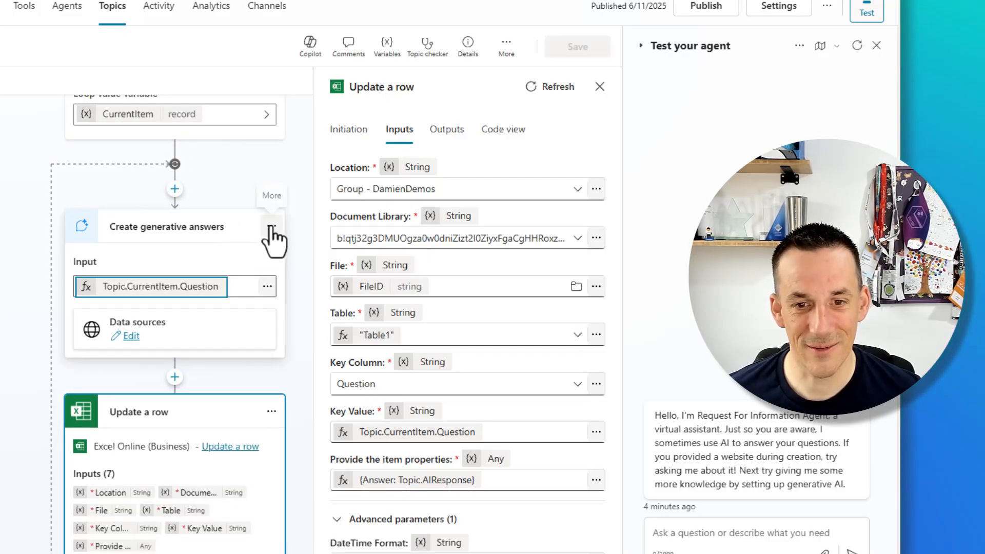
click(271, 225)
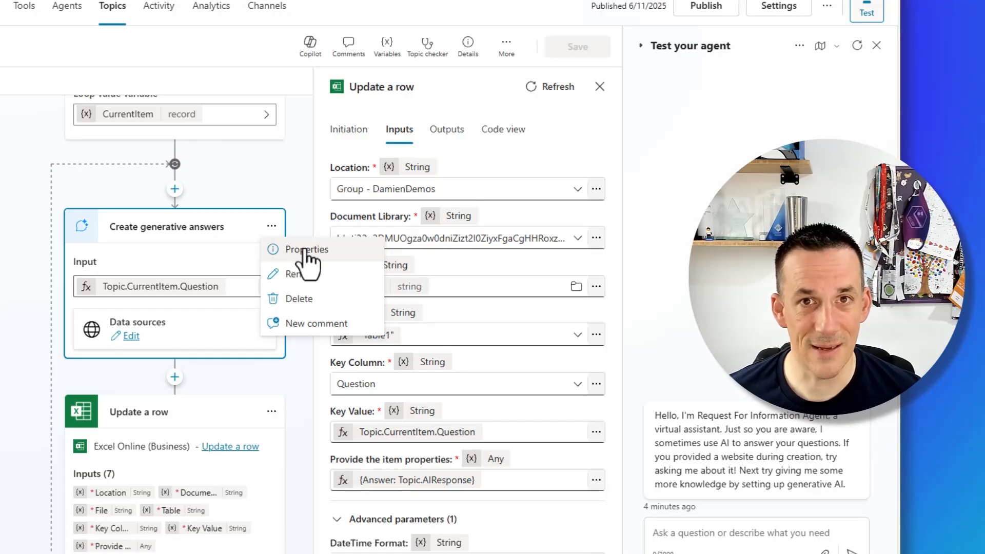
Keep the response saved as AIResponse and untick Send a message in Create generative answers
click(306, 250)
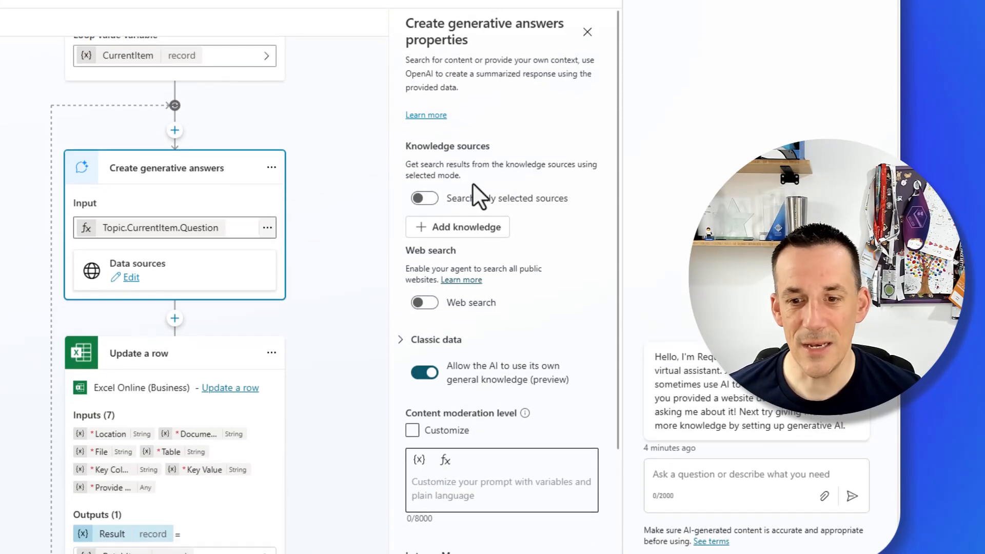
scroll(down, 3)
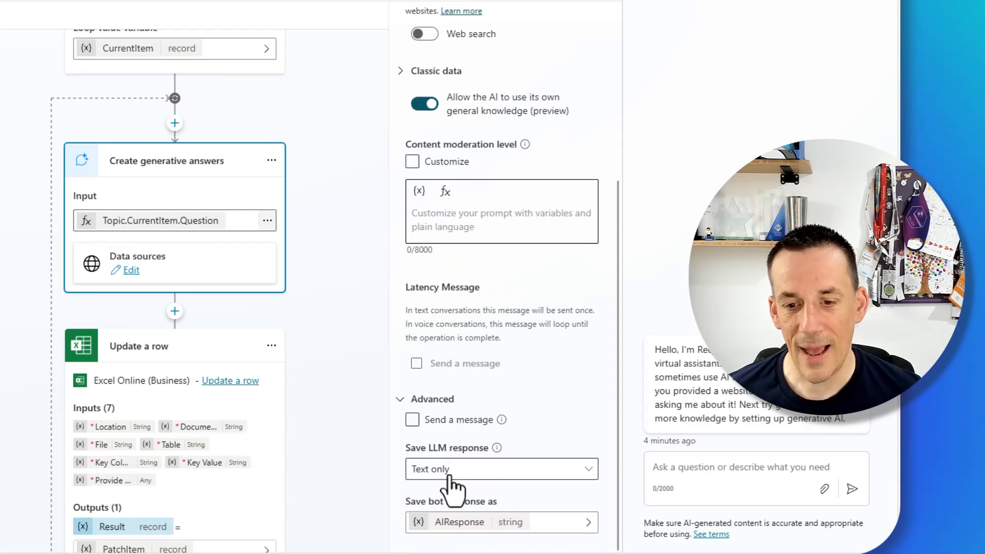
click(412, 420)
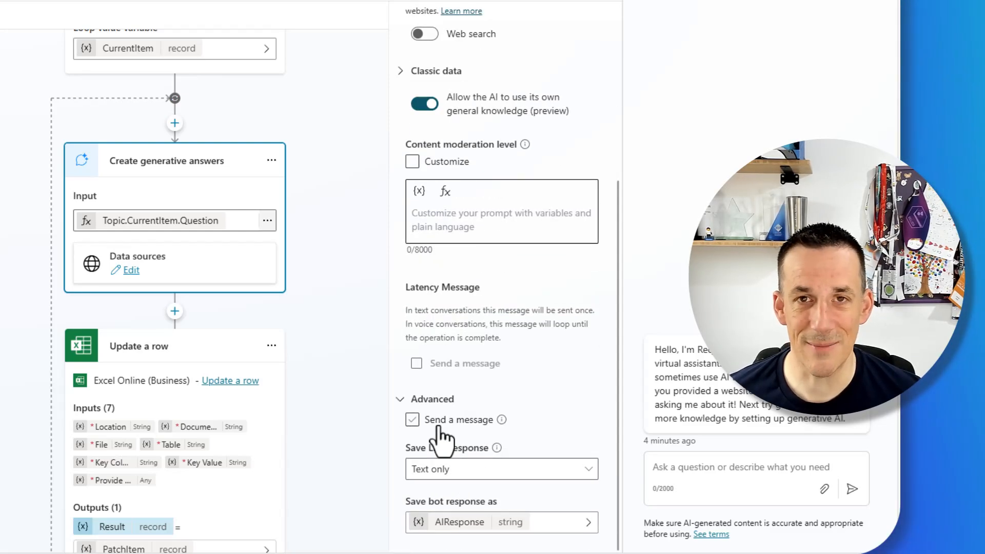
click(413, 419)
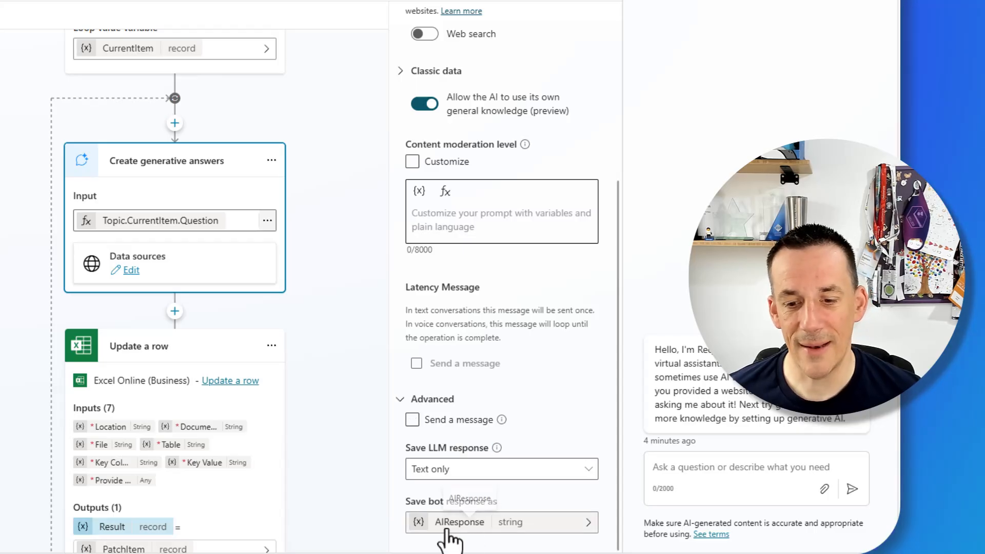
mouse_move(453, 533)
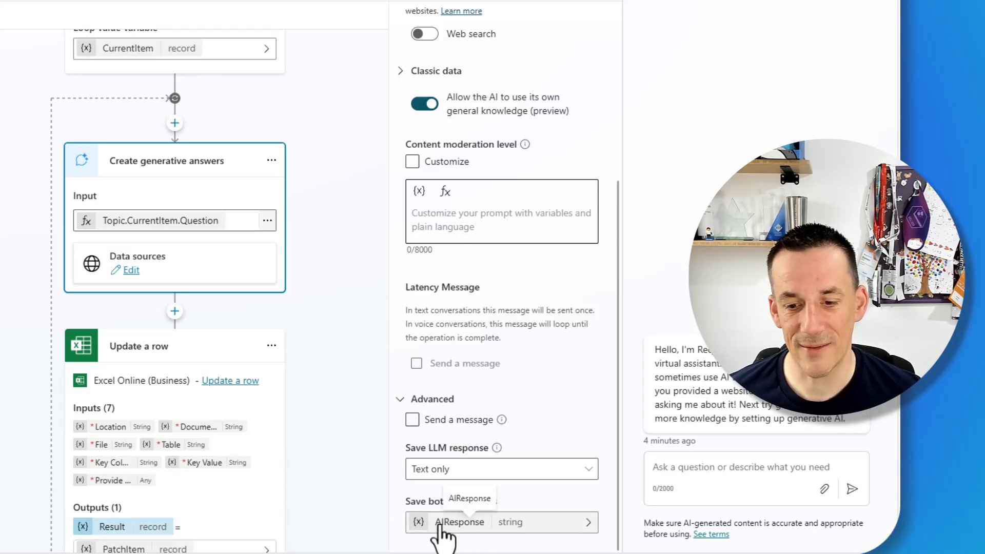
mouse_move(308, 477)
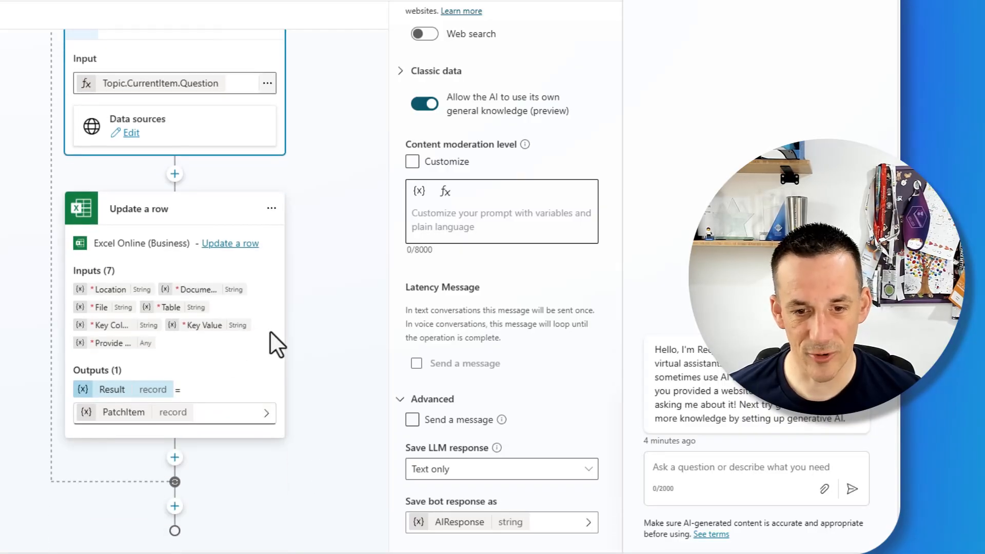
click(138, 208)
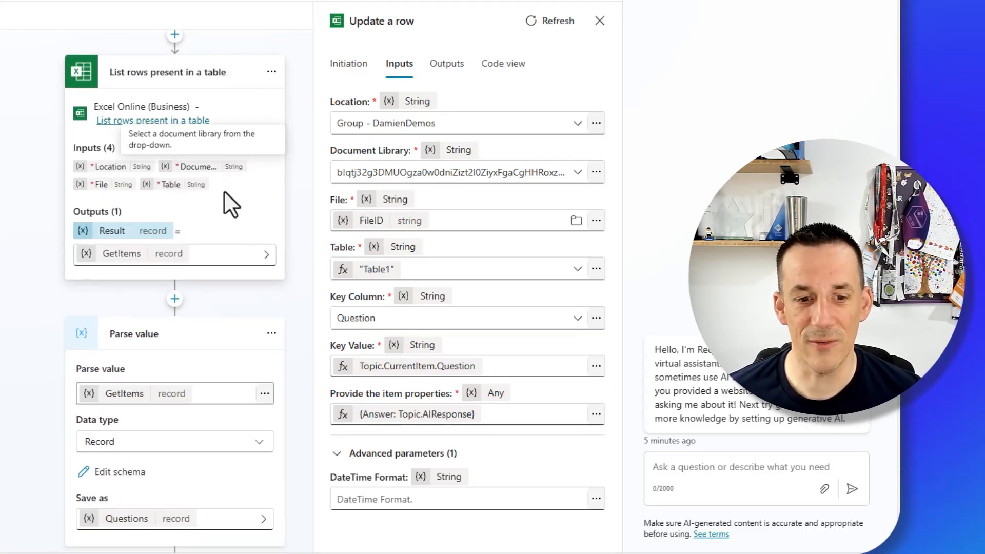
scroll(down, 3)
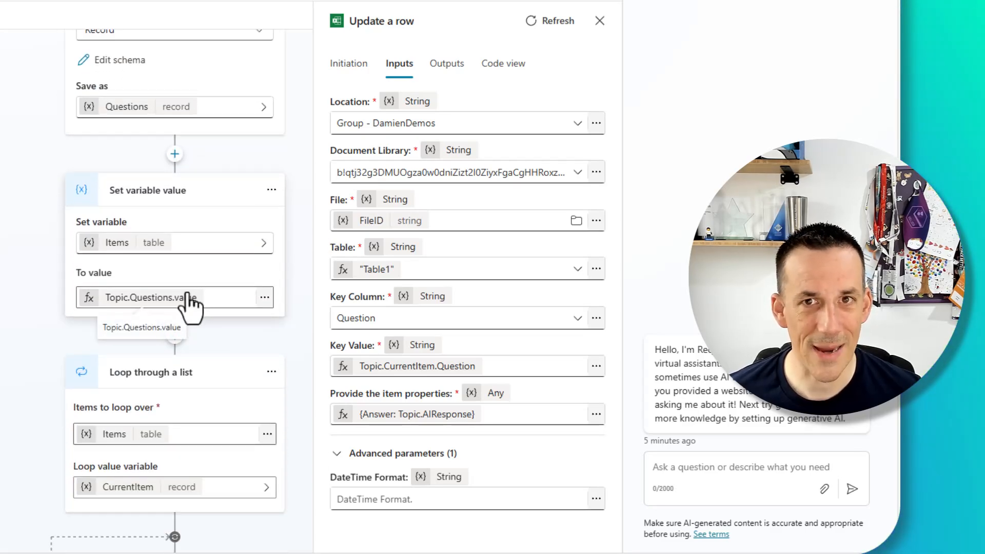
scroll(down, 3)
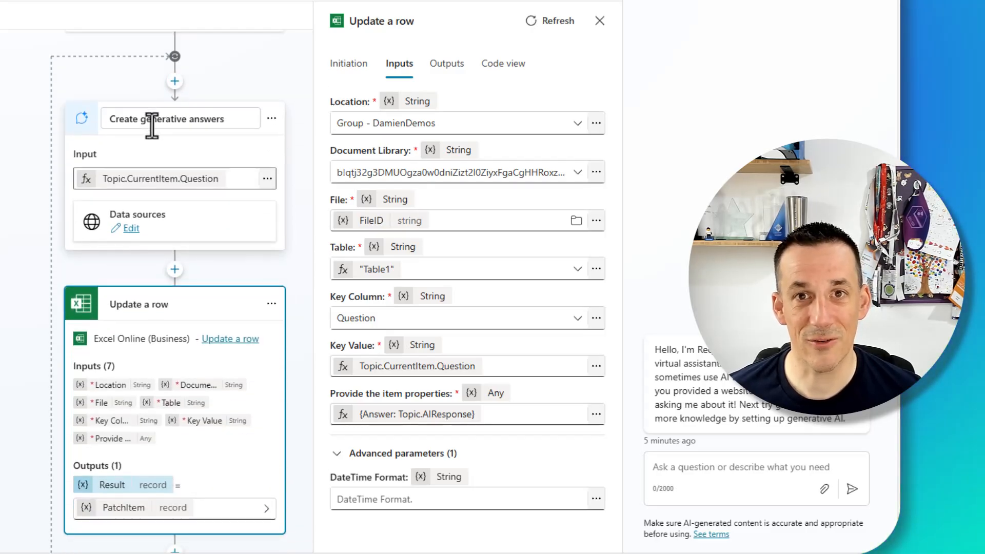
scroll(down, 3)
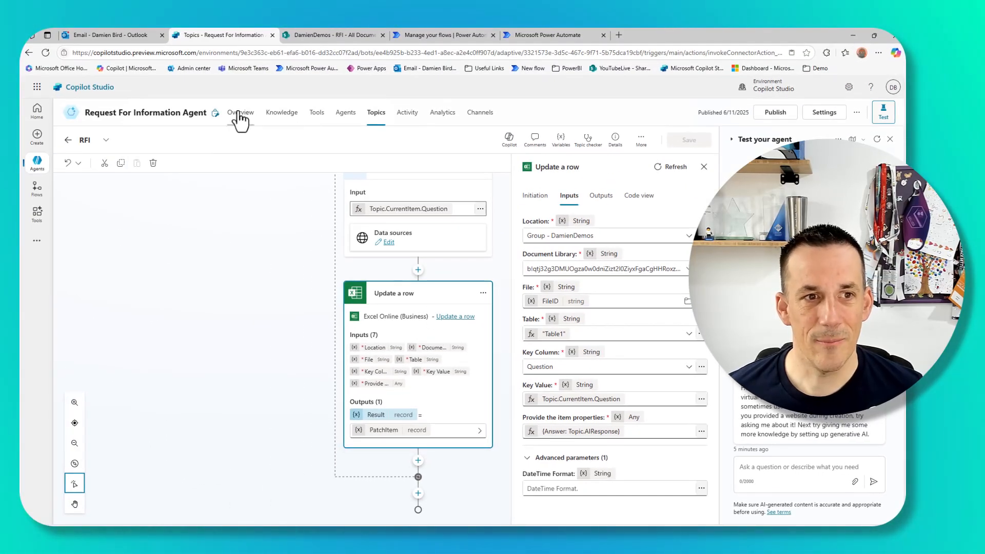
Review the Reply to RFI tool's inputs: MessageID and FileID filled by AI, Status set to Success
click(241, 112)
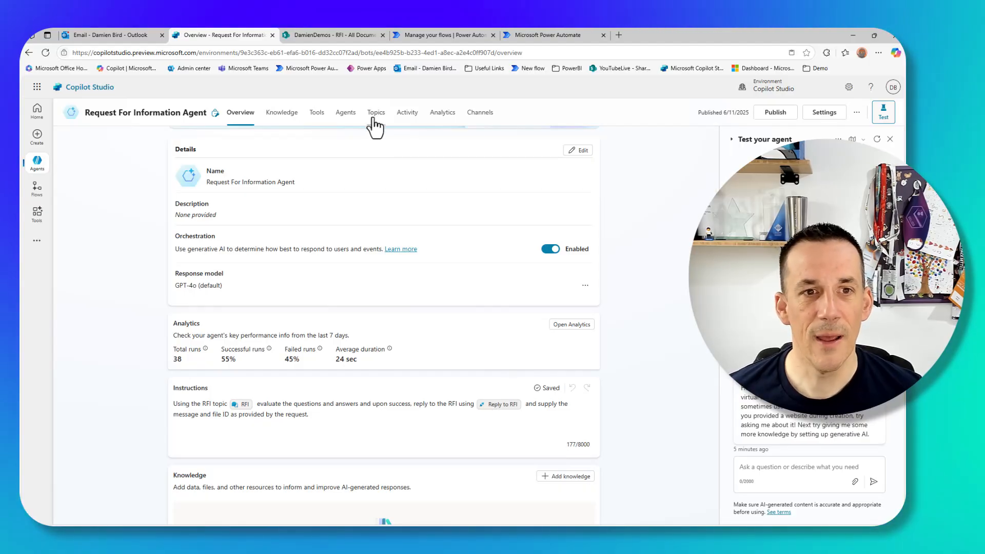
click(317, 112)
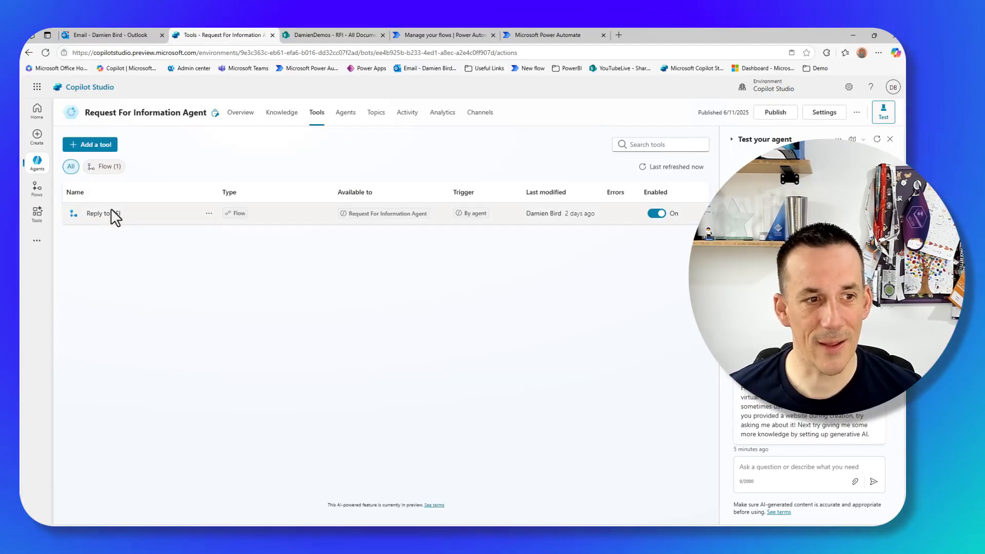
click(97, 213)
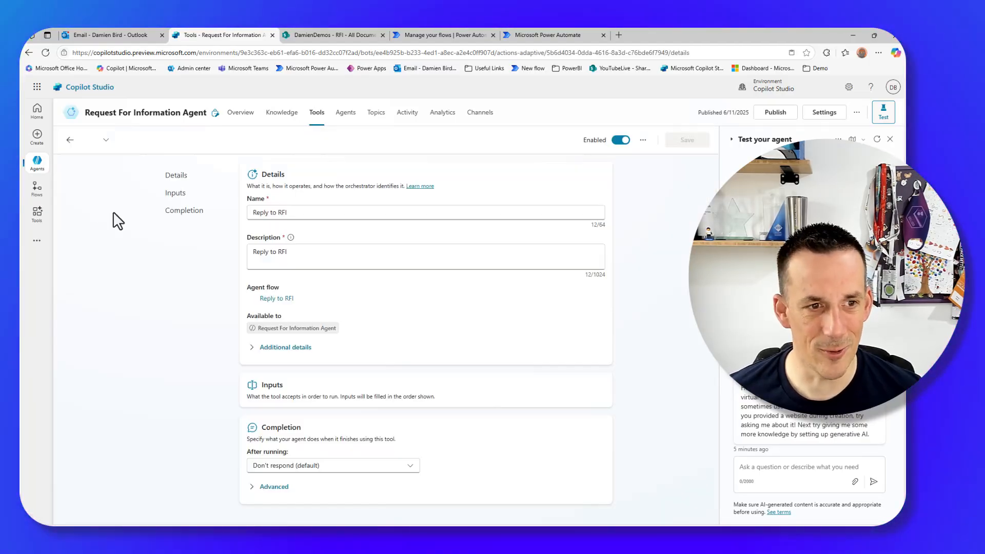
scroll(down, 3)
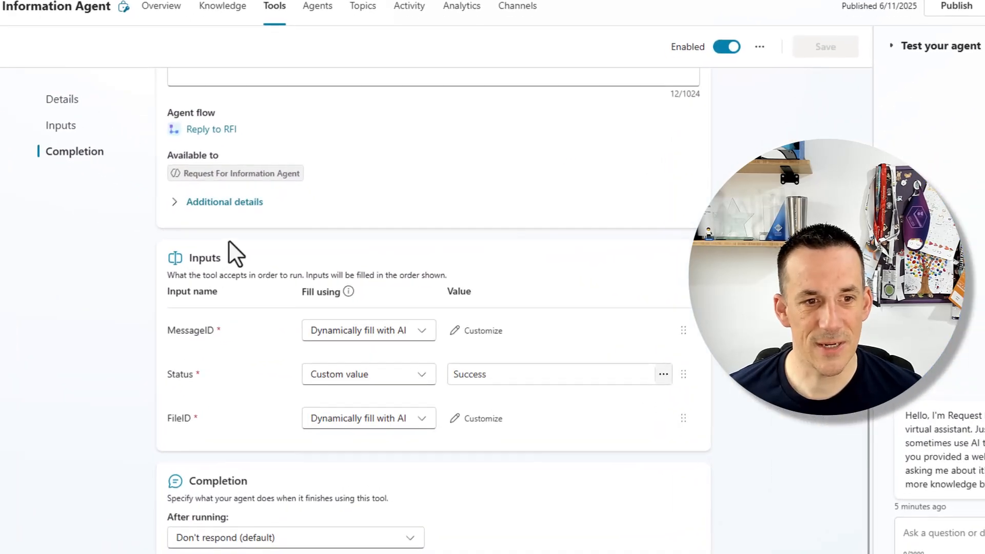
click(62, 98)
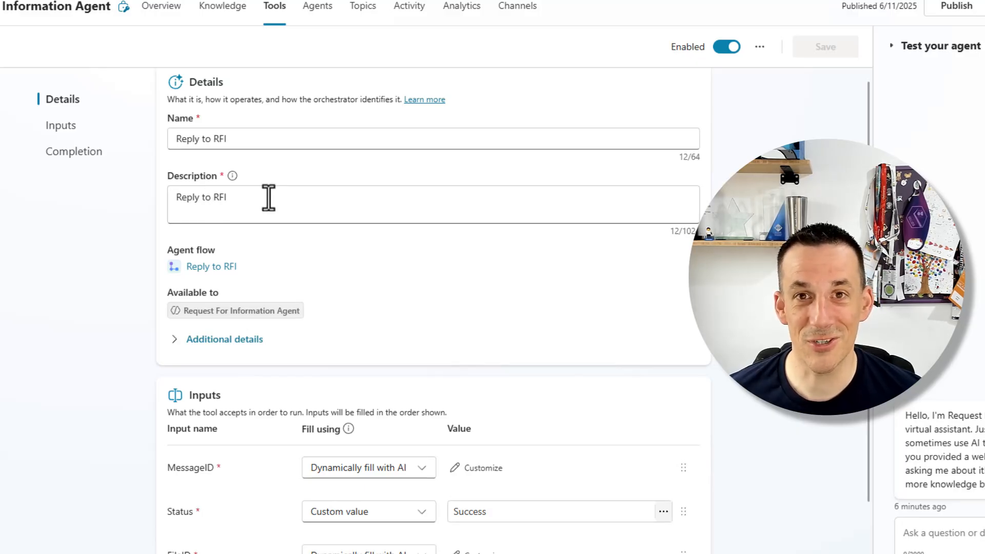
scroll(down, 3)
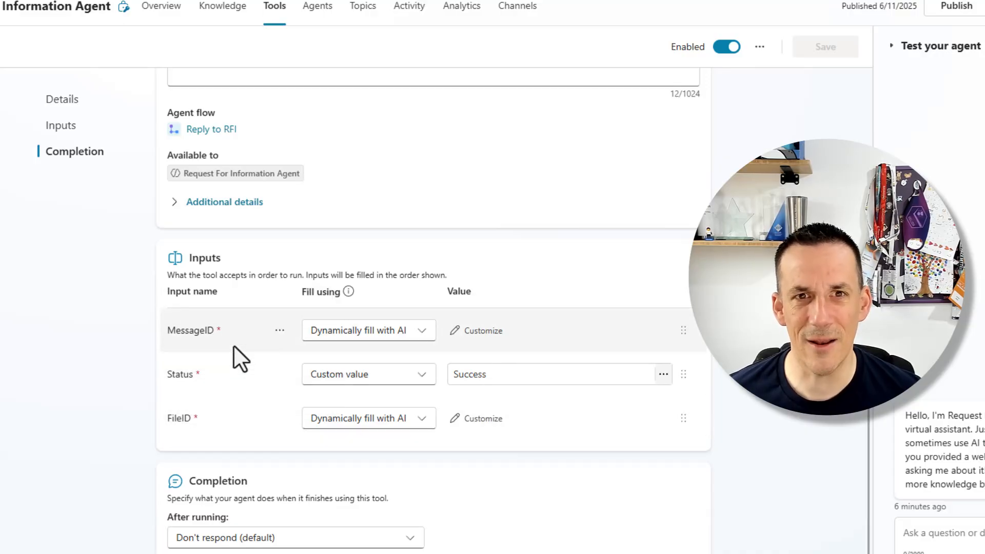
mouse_move(191, 330)
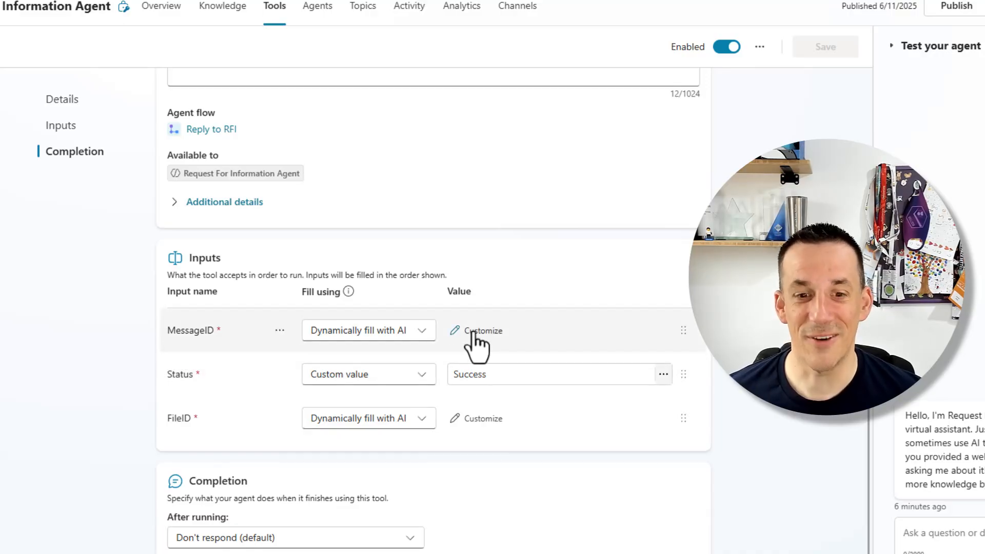
Expand the MessageID and FileID inputs to review their display names and descriptions unchanged
click(483, 331)
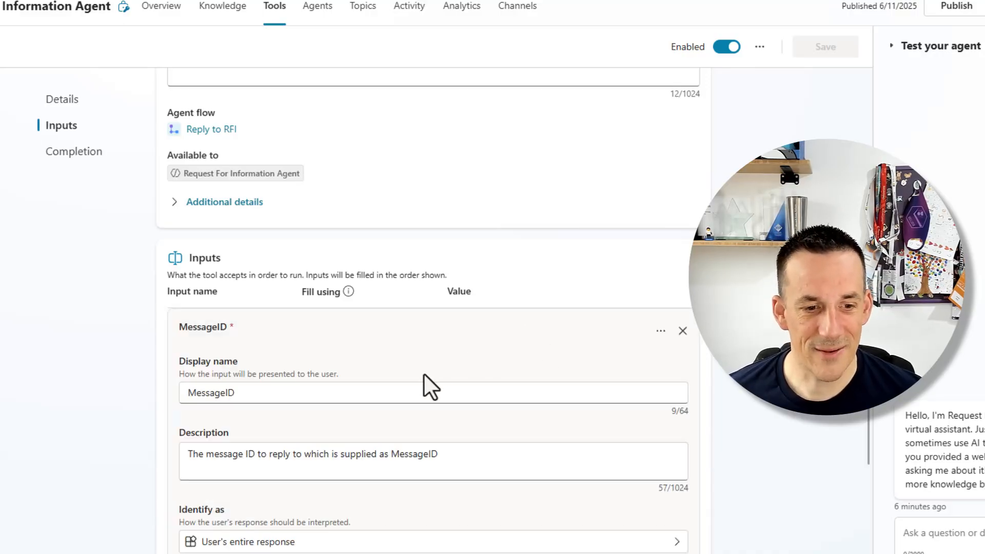
scroll(down, 3)
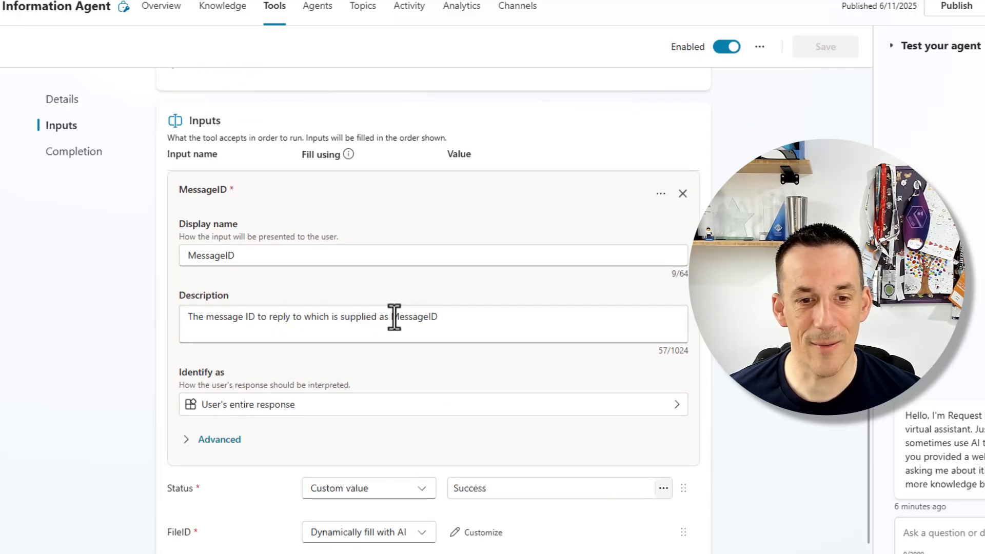
double_click(413, 317)
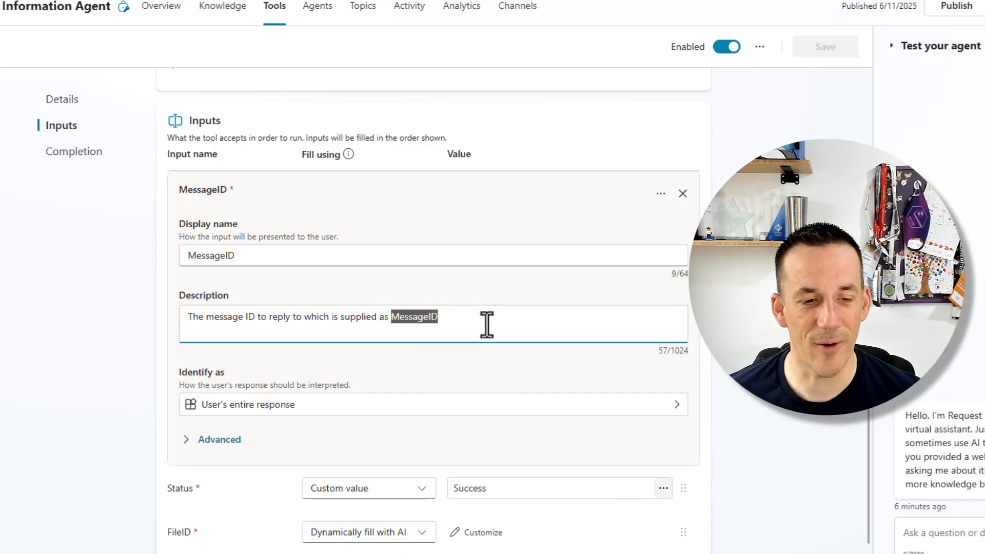
scroll(down, 3)
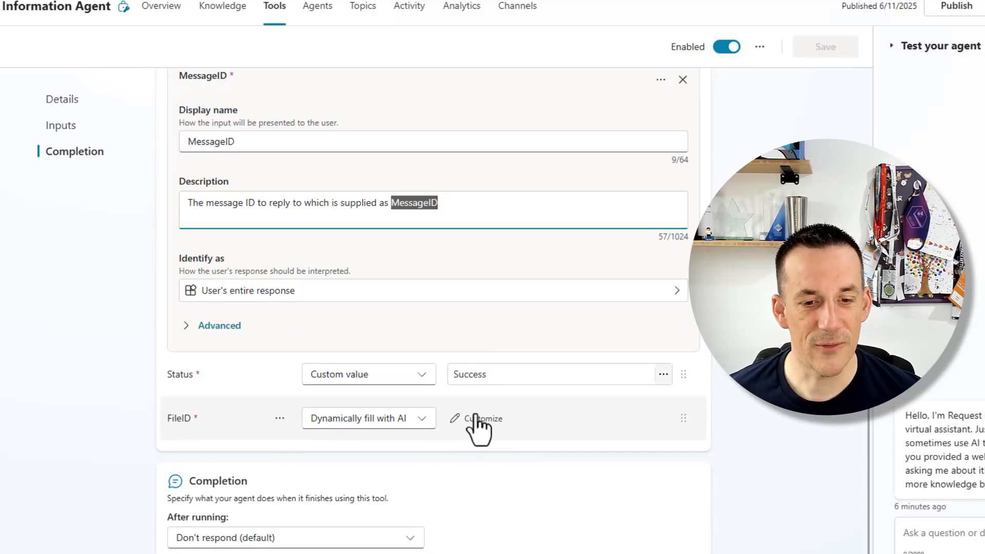
click(483, 419)
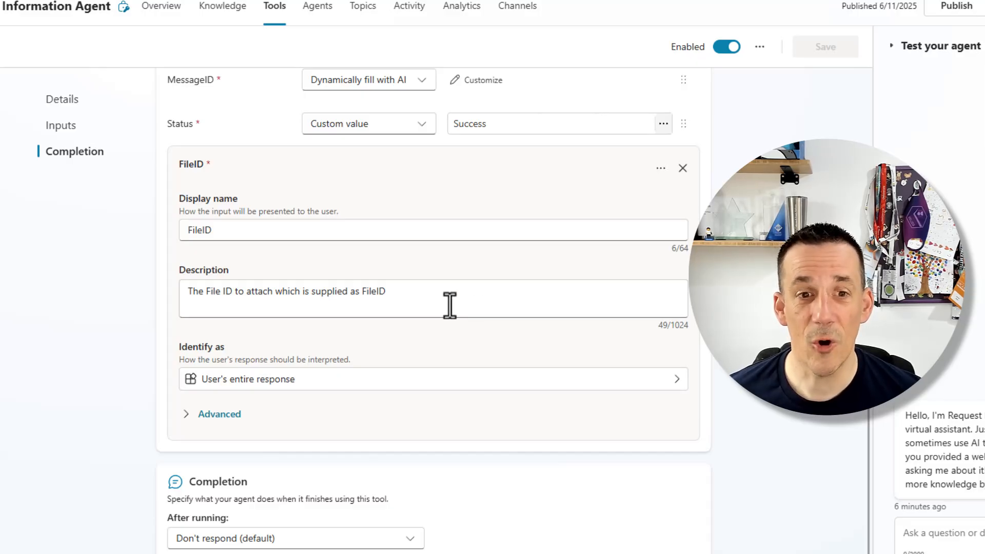
click(62, 98)
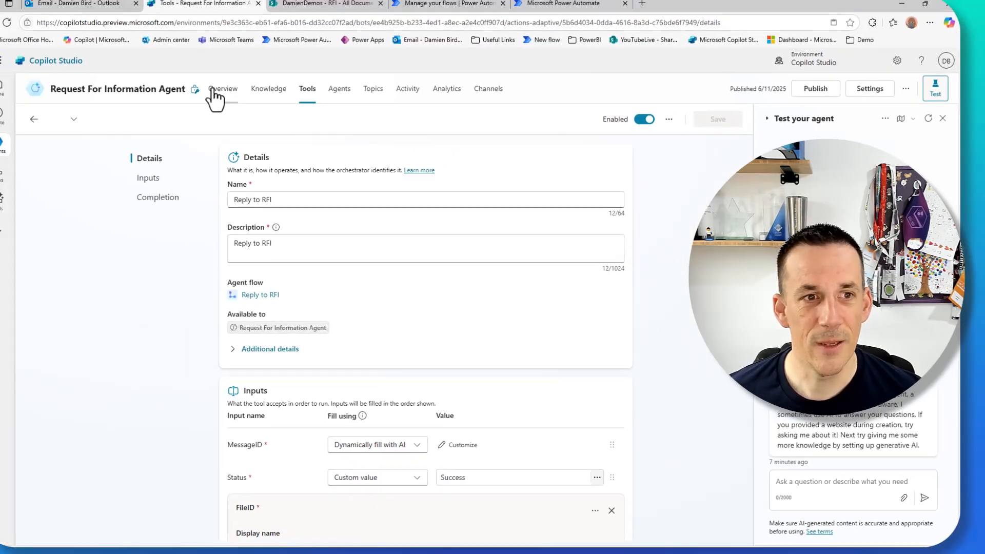
Return to the agent's Overview and scroll down to its Tools and Triggers sections
click(223, 89)
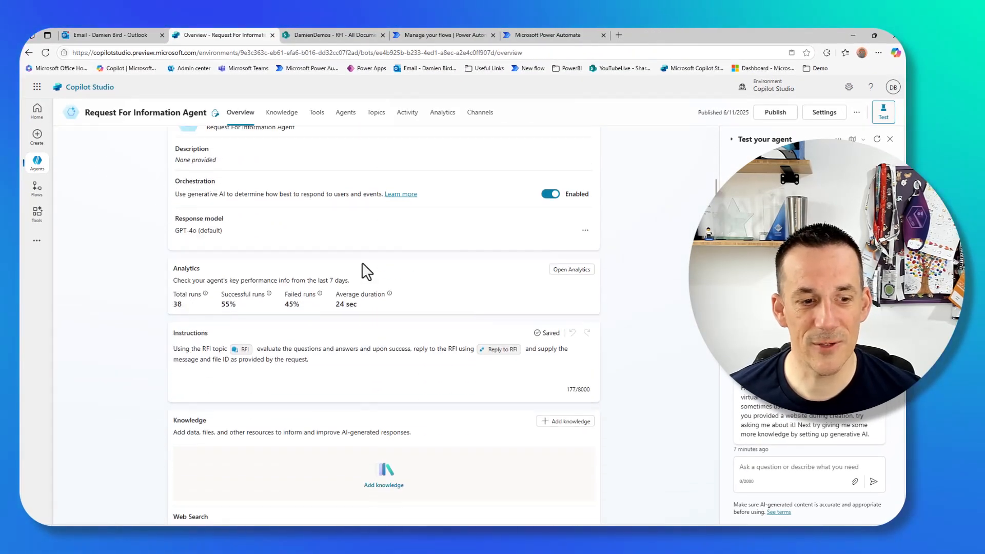
scroll(down, 3)
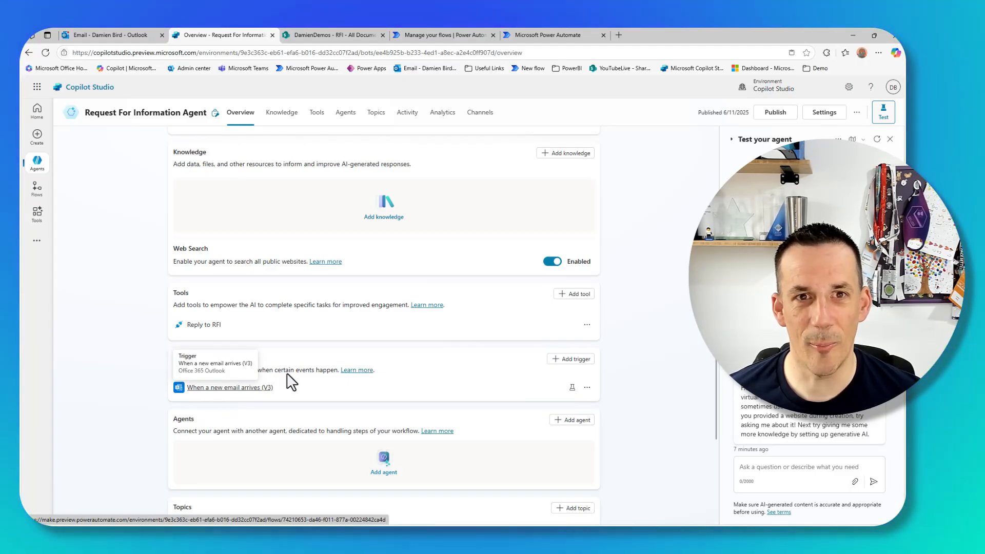
mouse_move(427, 217)
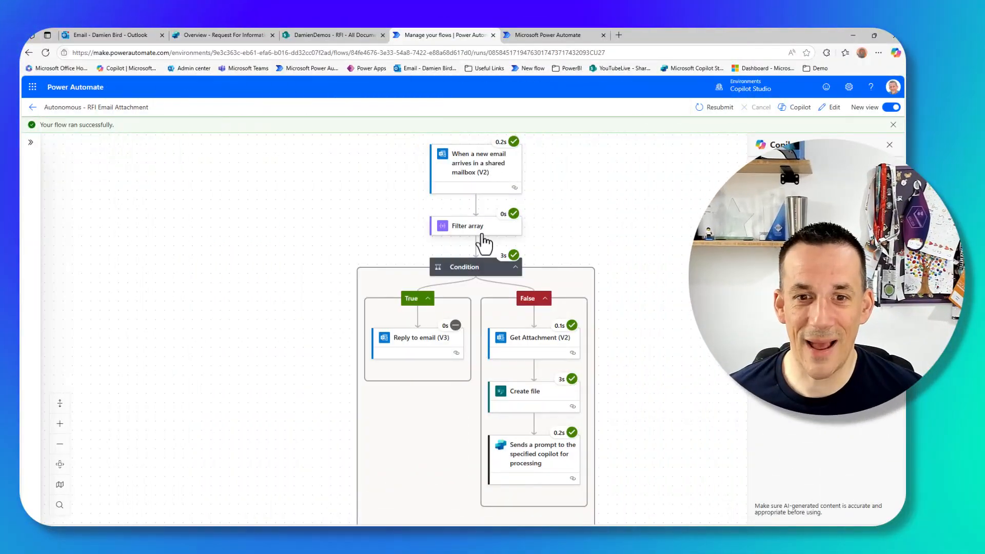
View run results of the Filter array step and the step sending a prompt to the copilot
click(468, 226)
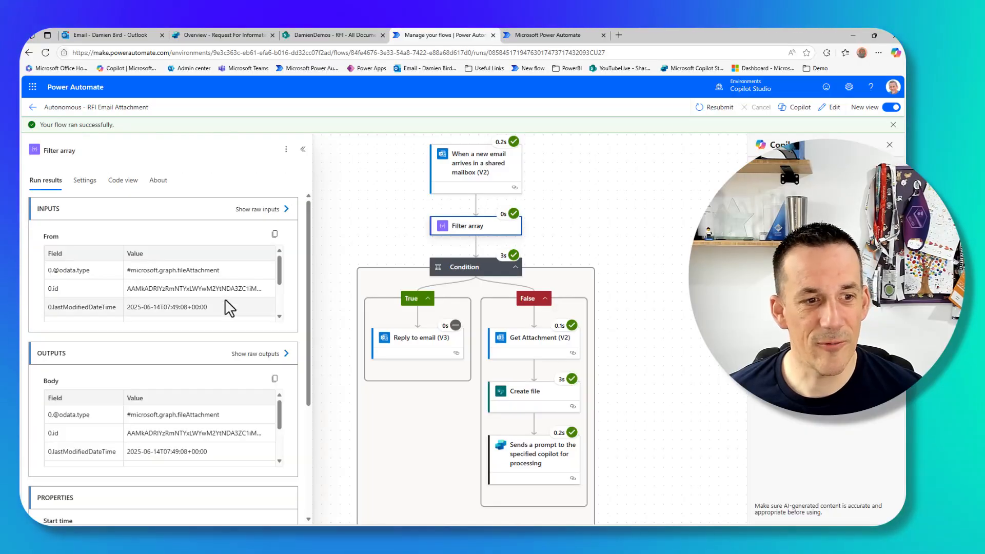
mouse_move(549, 228)
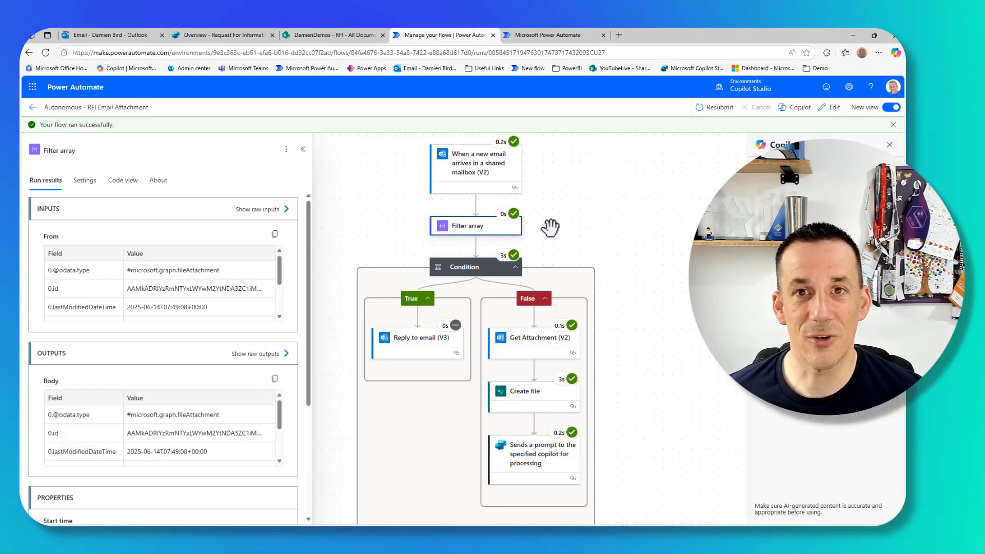
mouse_move(597, 225)
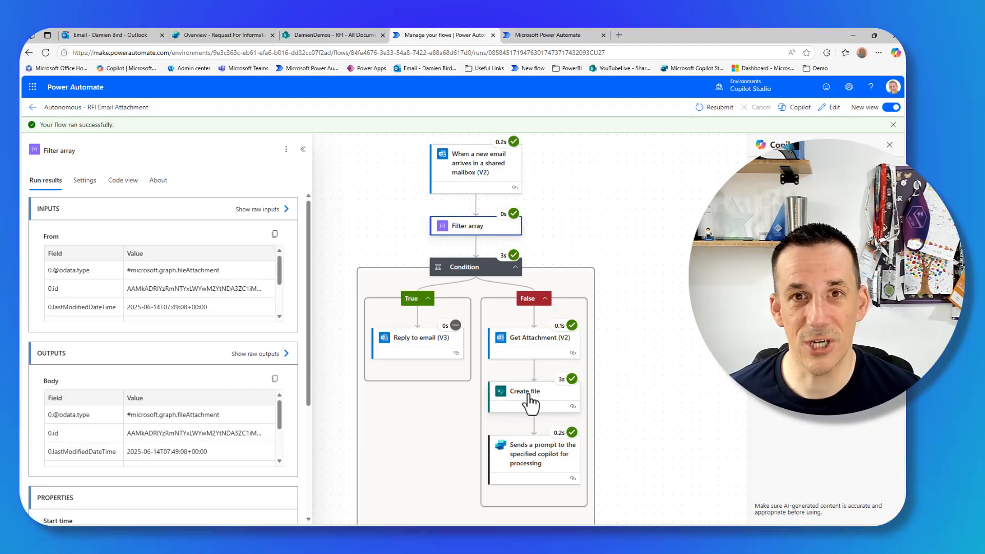
mouse_move(544, 443)
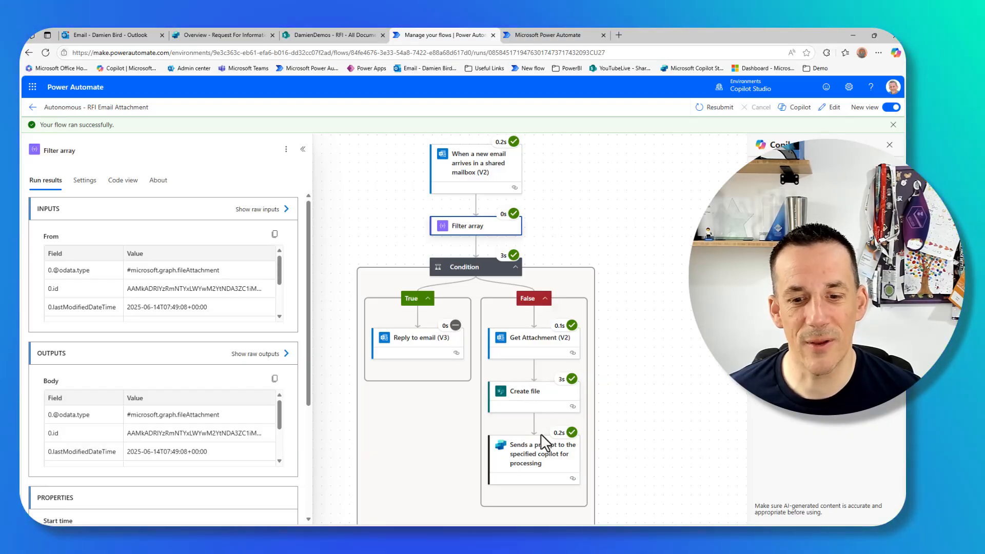
click(534, 453)
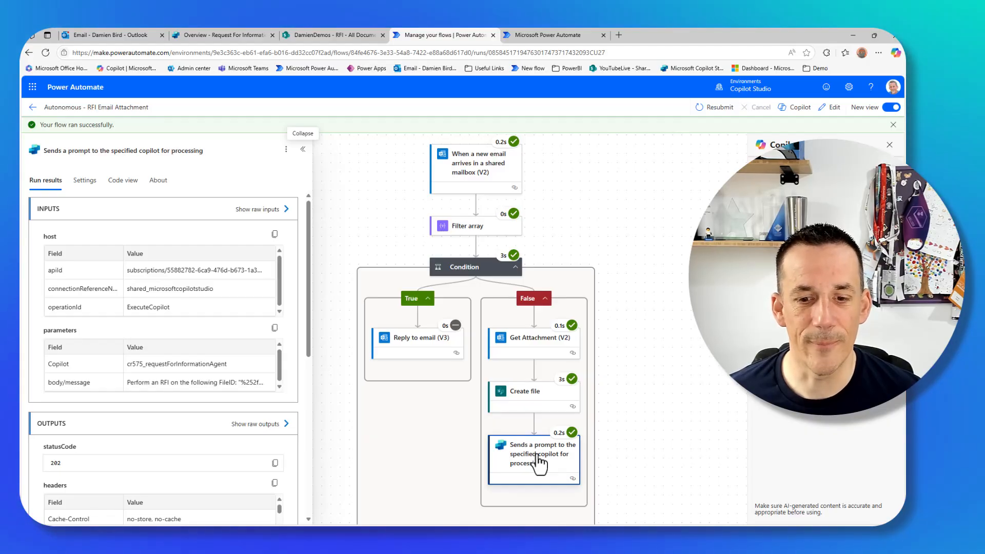
From the agent's Activity history, open the most recent automated run and its activity map
click(224, 35)
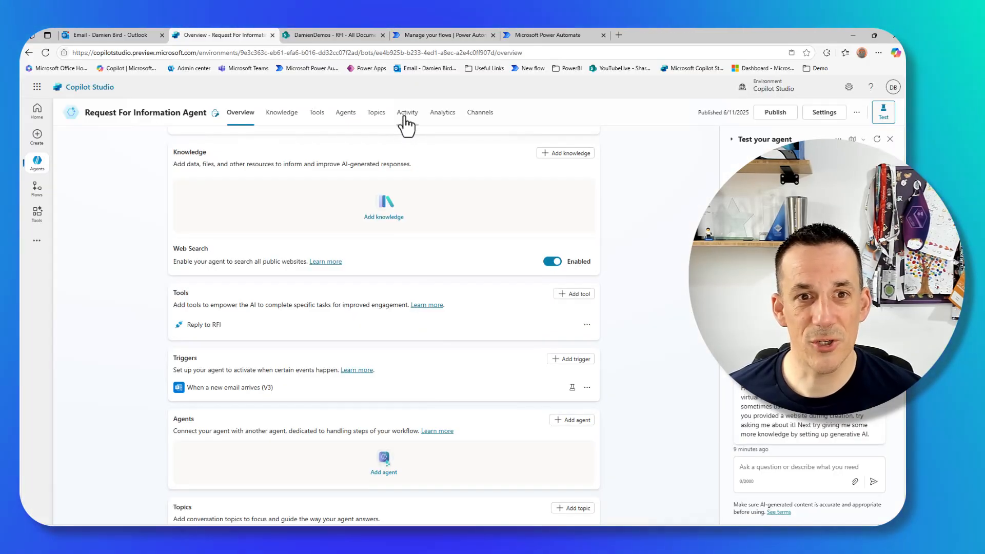
click(407, 112)
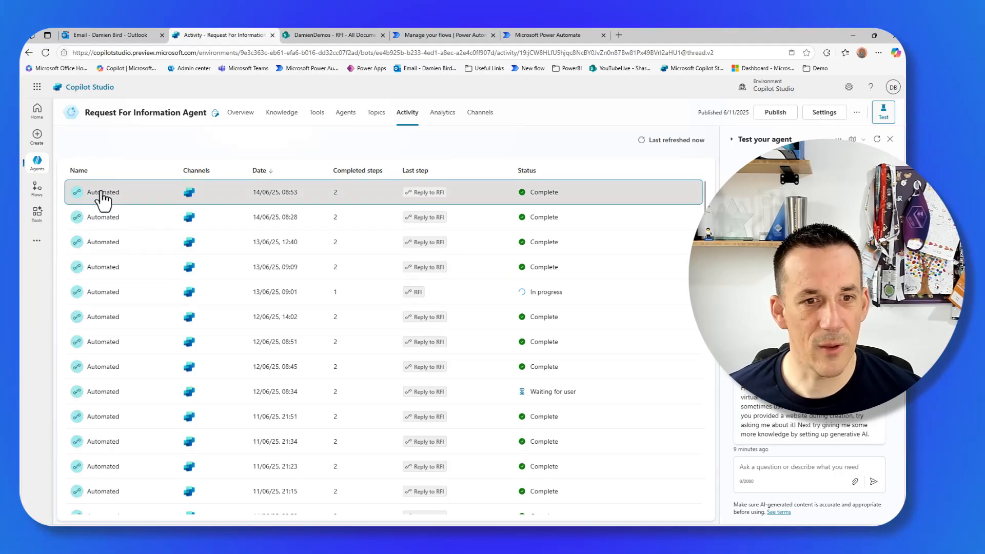
click(103, 192)
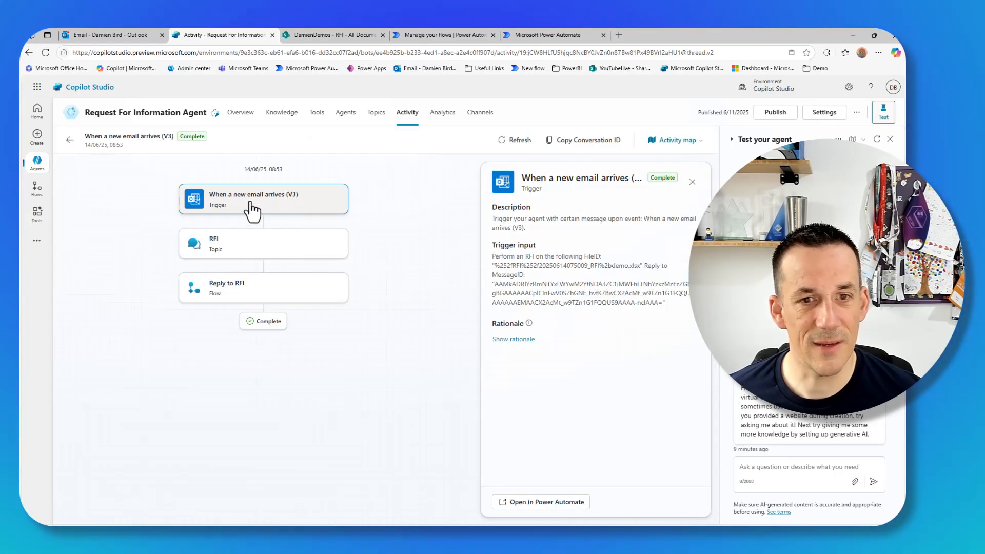
mouse_move(292, 207)
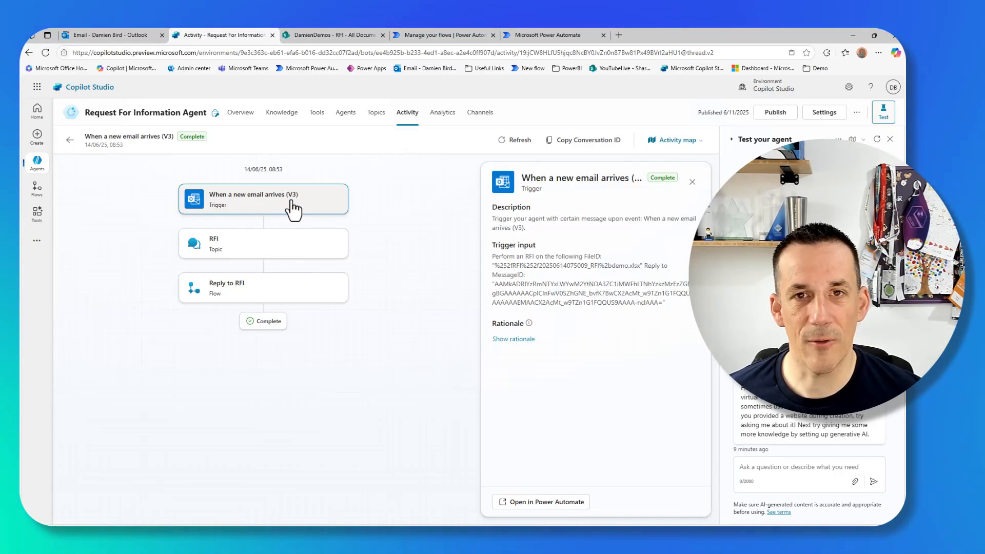
mouse_move(293, 208)
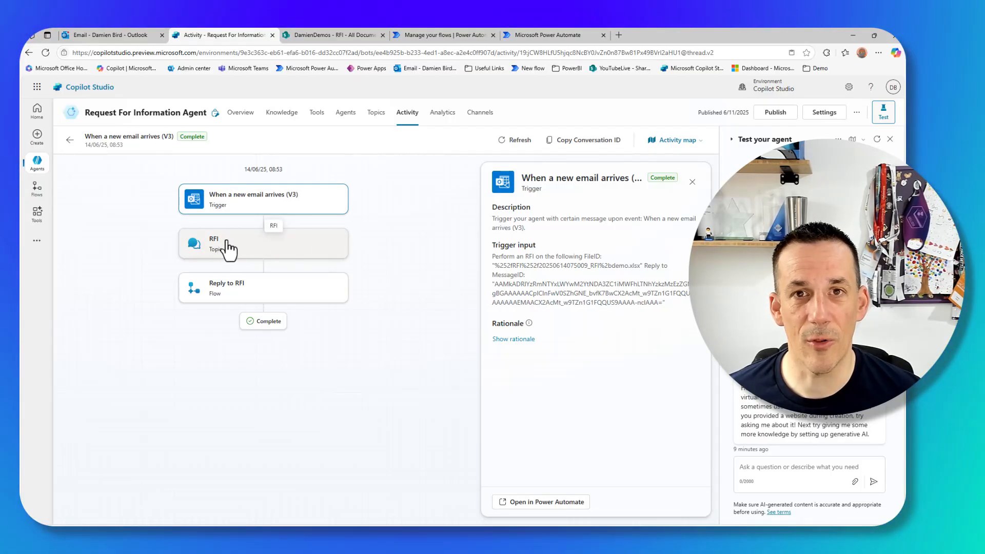
mouse_move(255, 244)
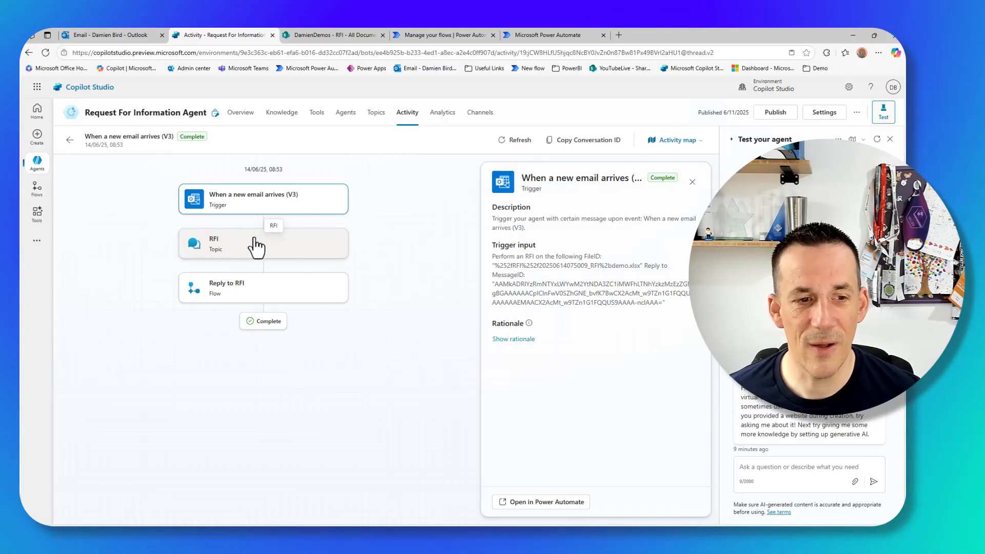
mouse_move(259, 296)
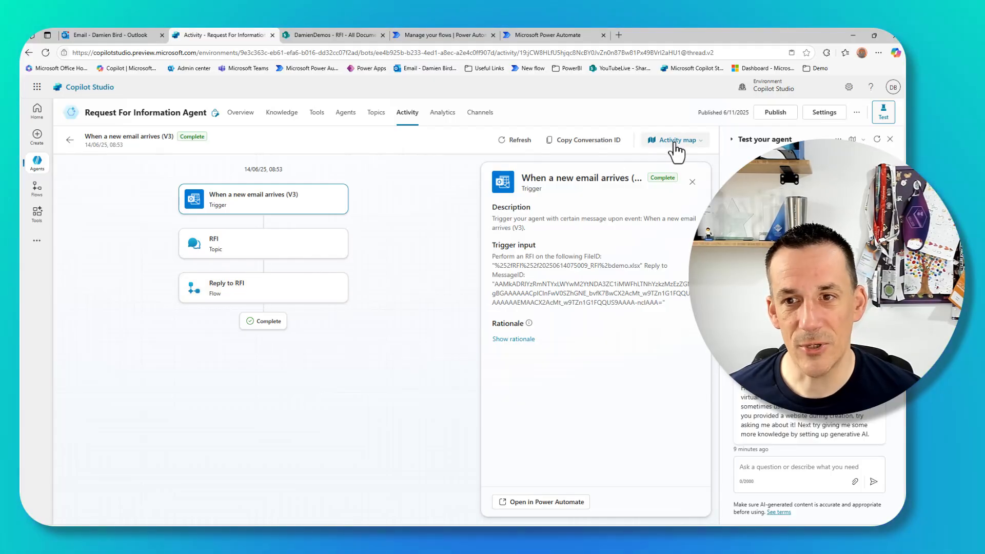
Switch the run view from Activity map to Transcript to read the incoming RFI prompt
click(674, 140)
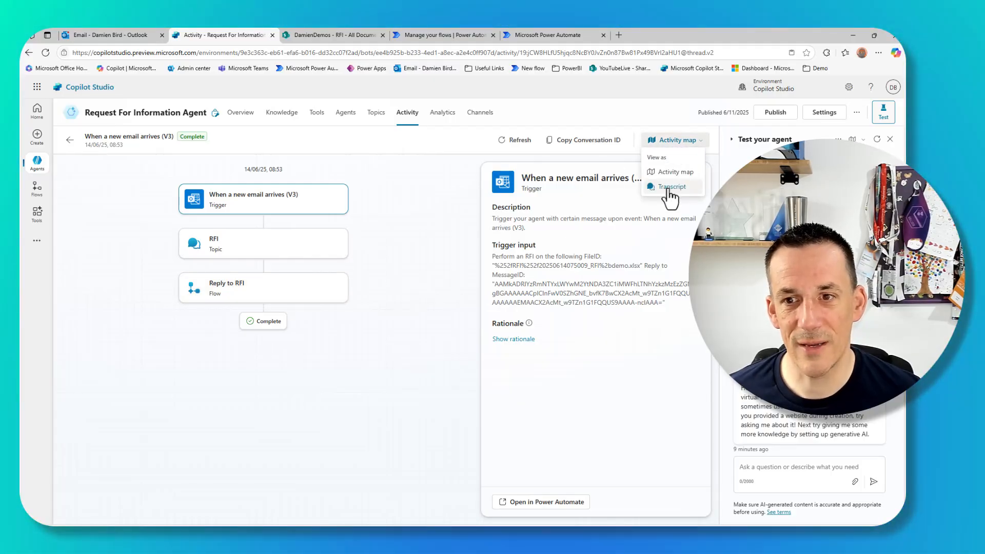
click(671, 187)
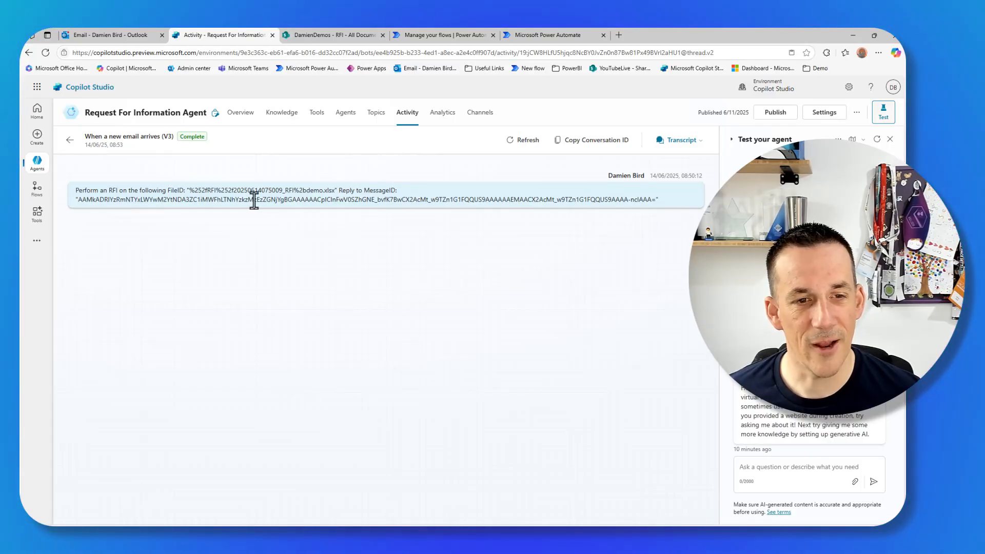
mouse_move(664, 223)
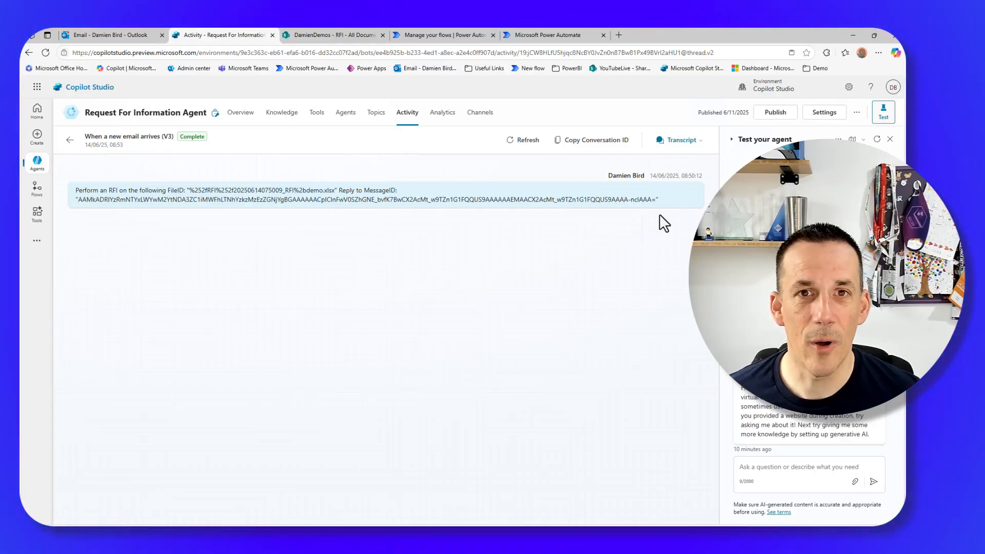
mouse_move(522, 234)
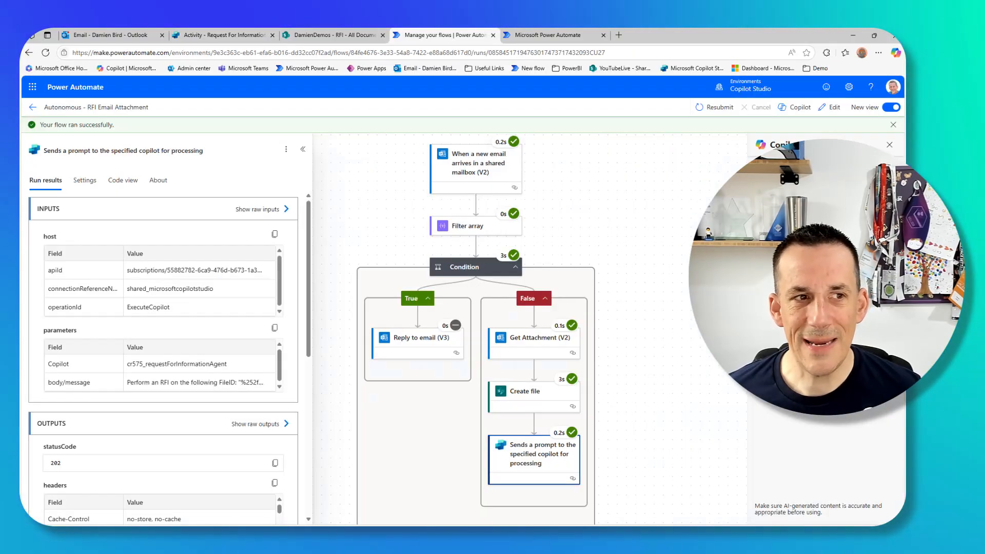
In the RFI Email Attachment flow designer, inspect the False branch's prompt-to-copilot step and its advanced parameters
click(834, 107)
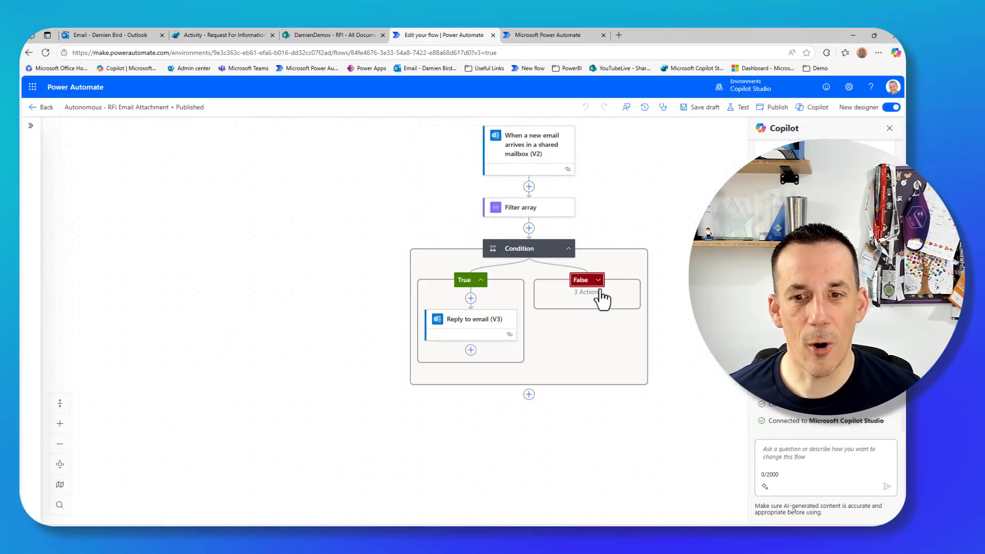
click(587, 279)
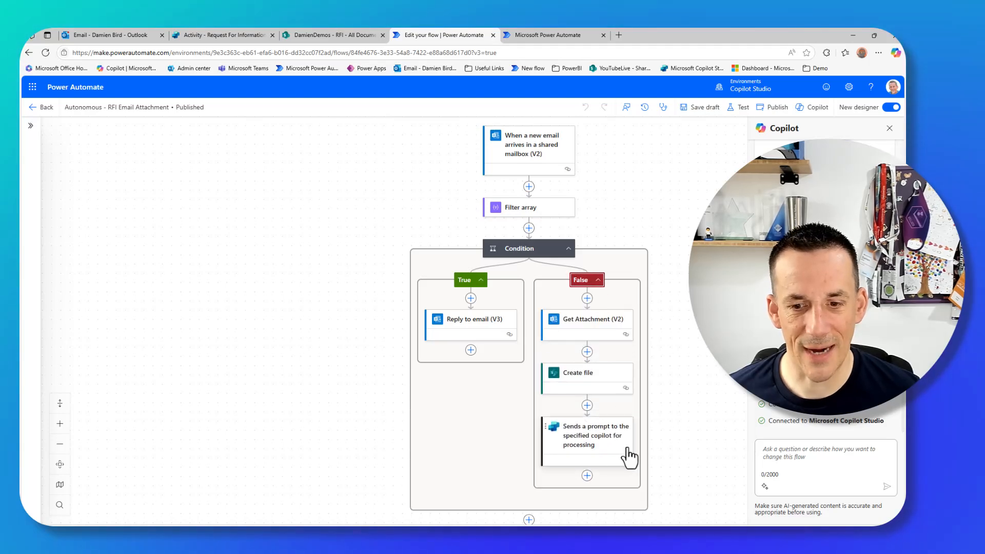
click(587, 436)
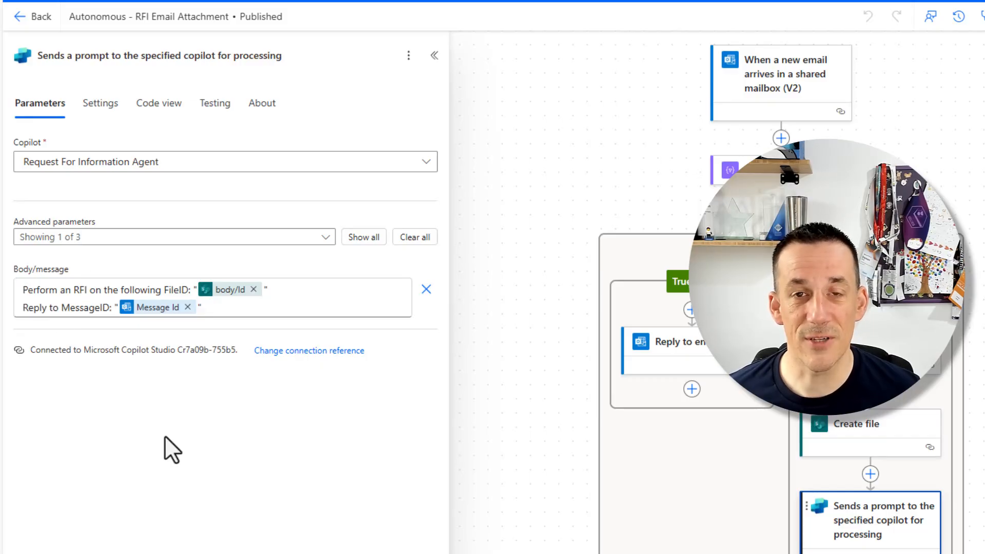
click(326, 237)
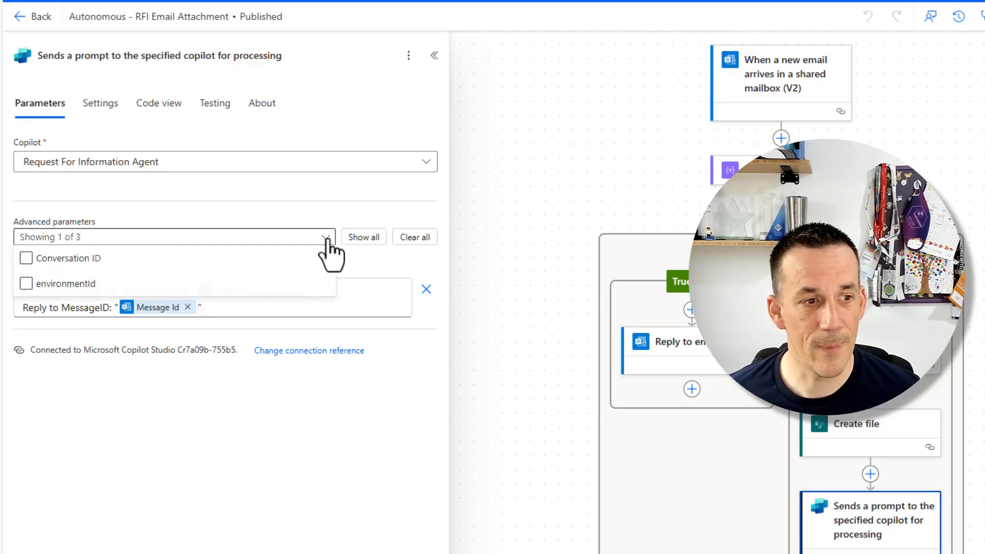
click(27, 258)
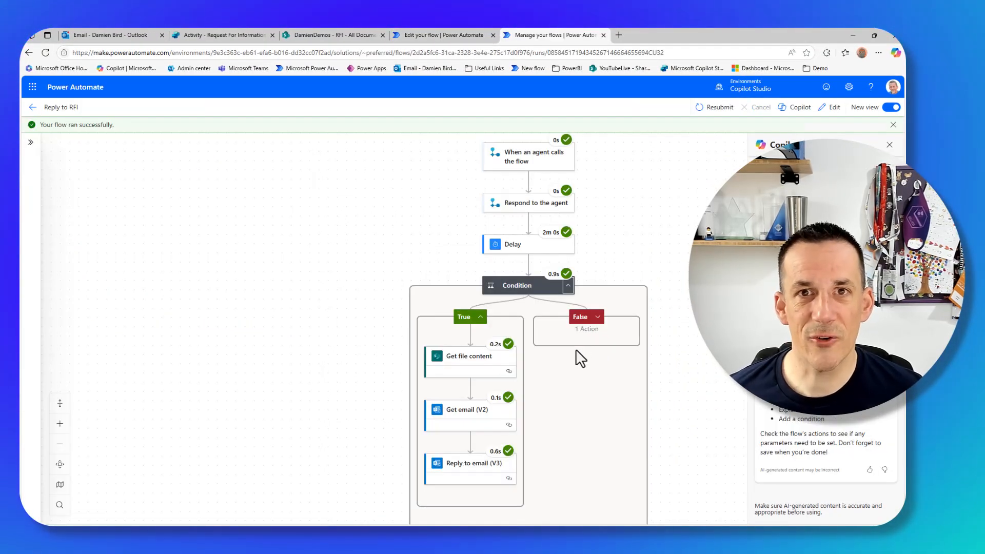
mouse_move(654, 251)
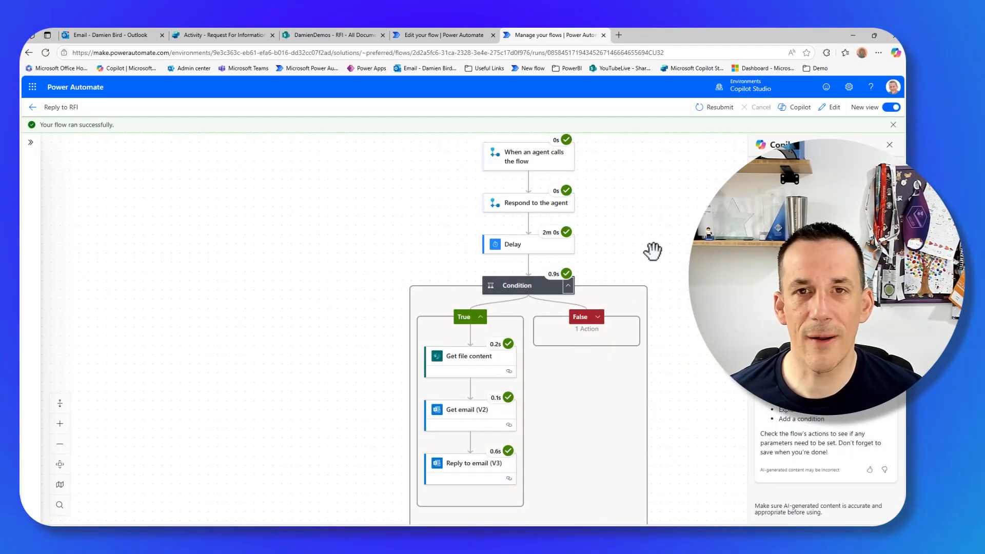
mouse_move(597, 175)
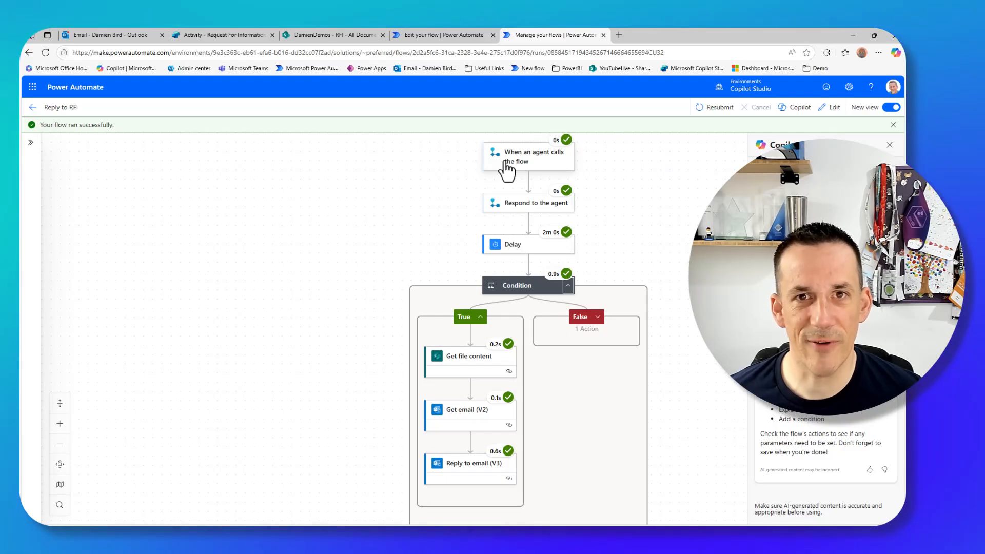
Inspect the agent trigger step's results in the Reply to RFI run
click(528, 202)
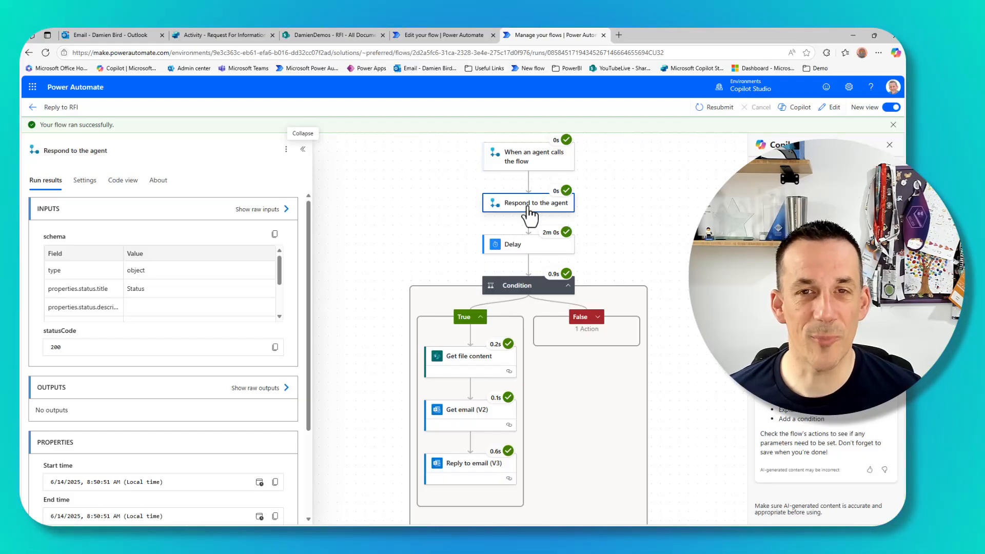
mouse_move(537, 257)
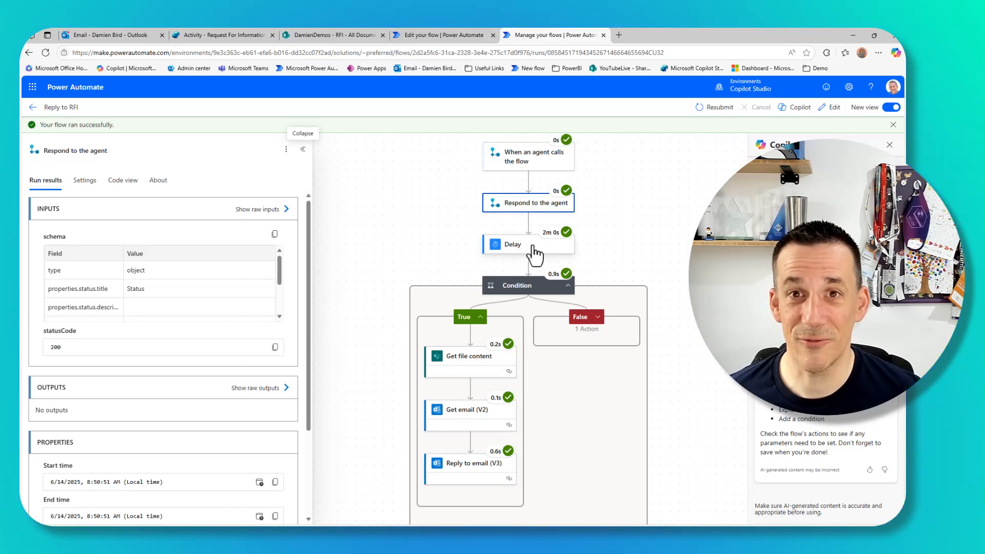
mouse_move(494, 367)
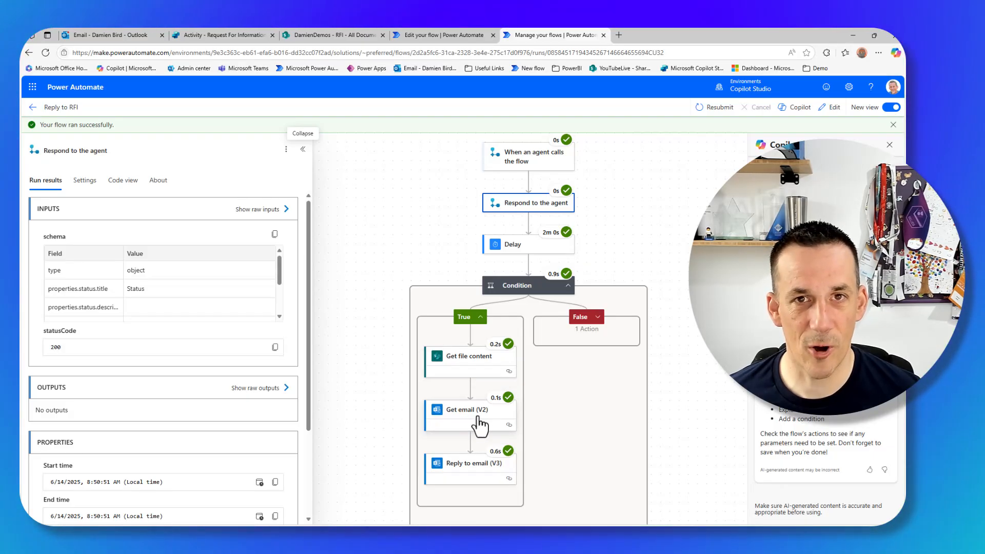
mouse_move(497, 464)
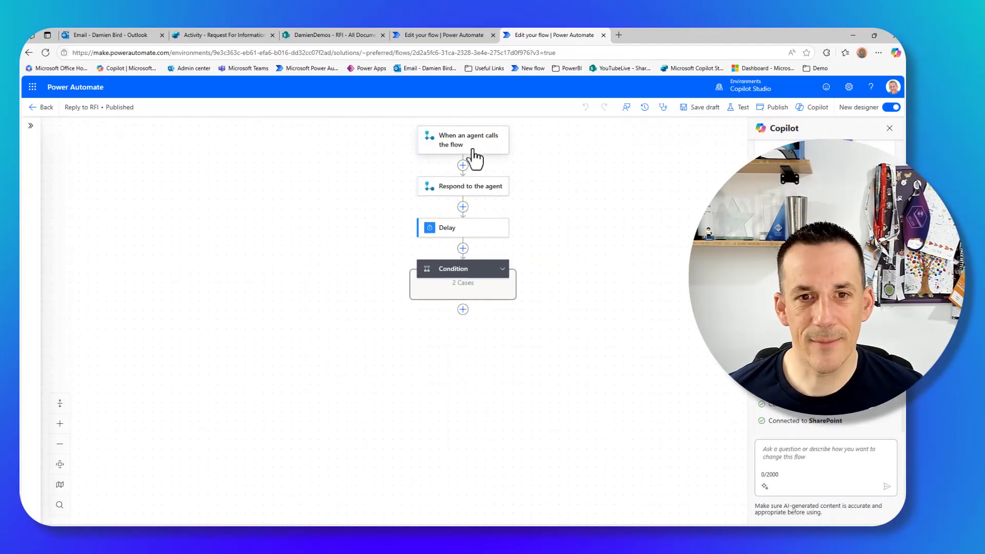
Review the agent trigger inputs, then the Condition's Get file content, Get email (V2) and Reply to email (V3) steps
click(463, 140)
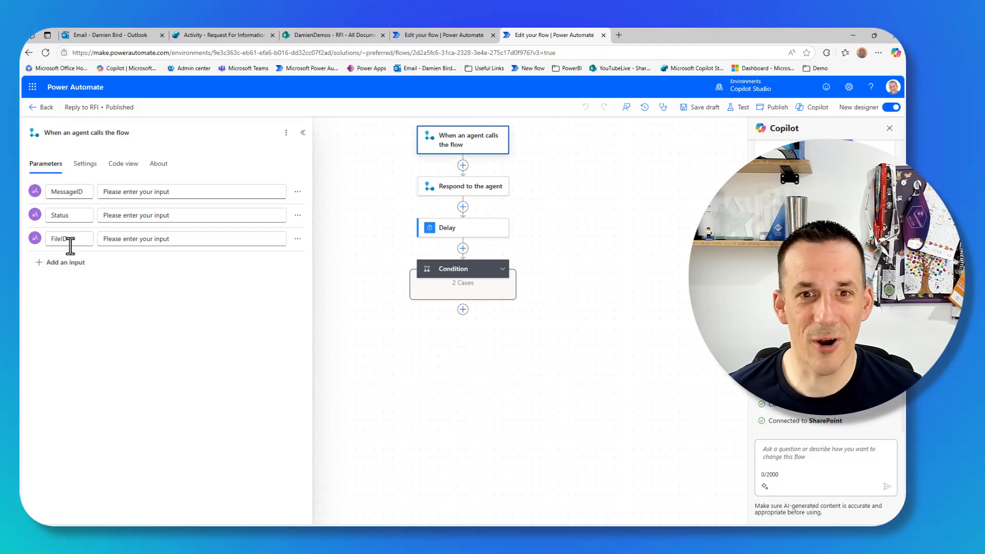
mouse_move(502, 273)
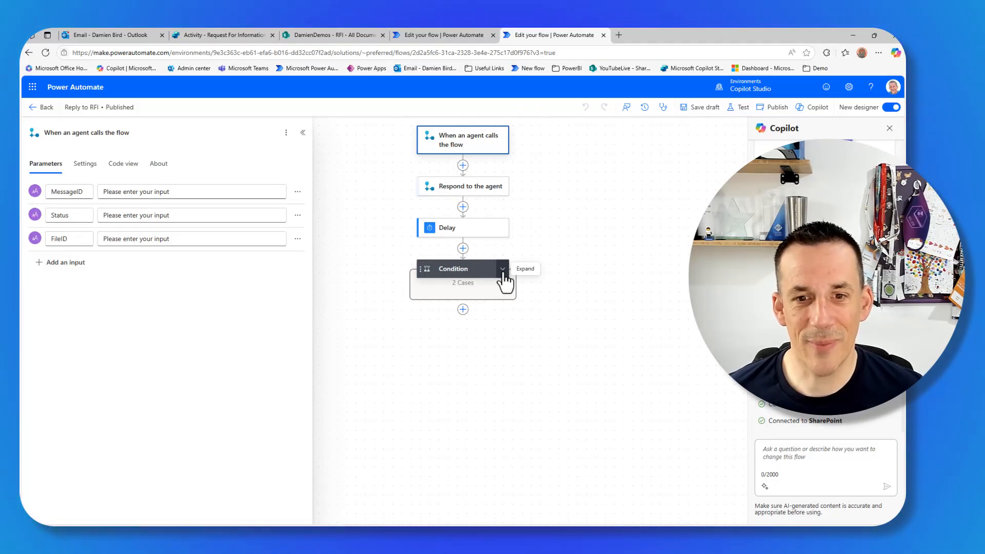
click(502, 269)
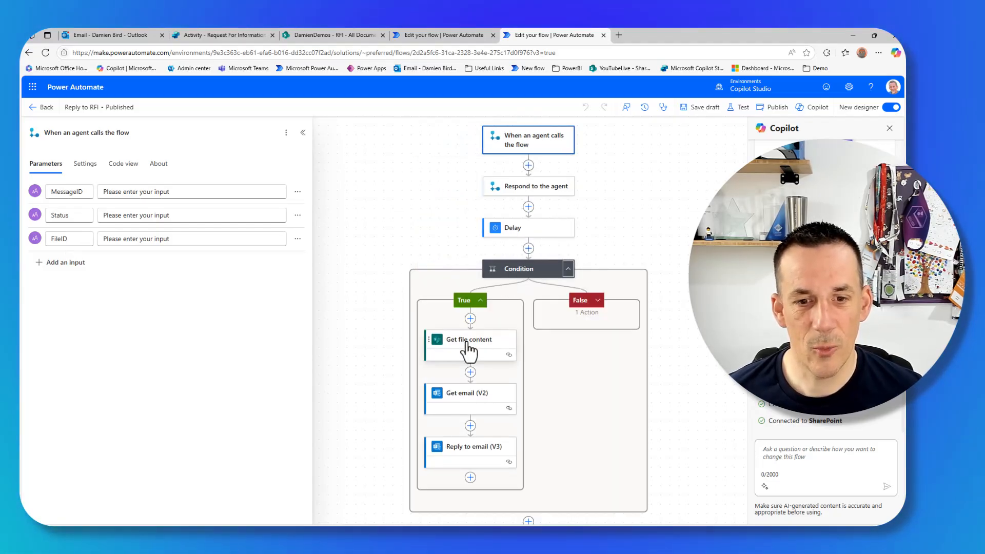
click(469, 339)
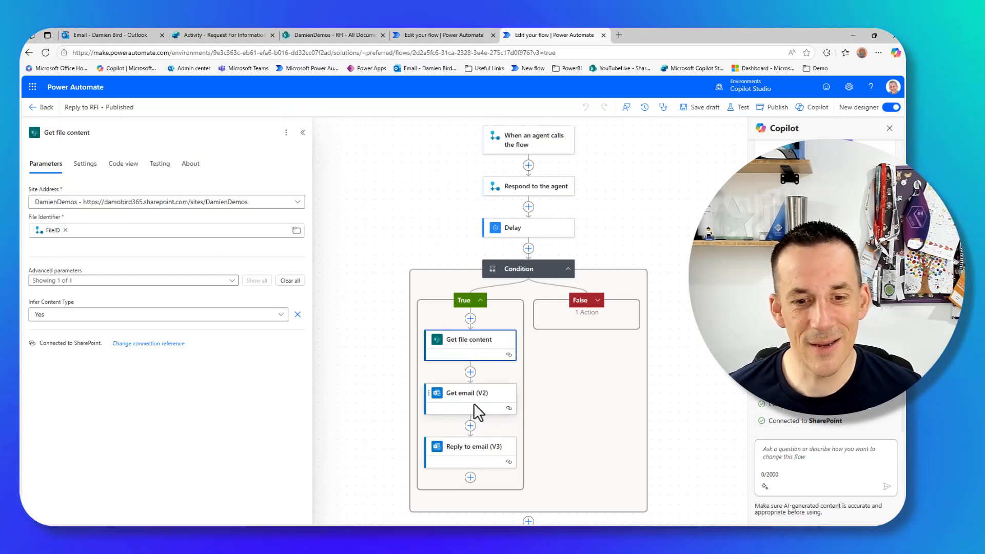
click(469, 393)
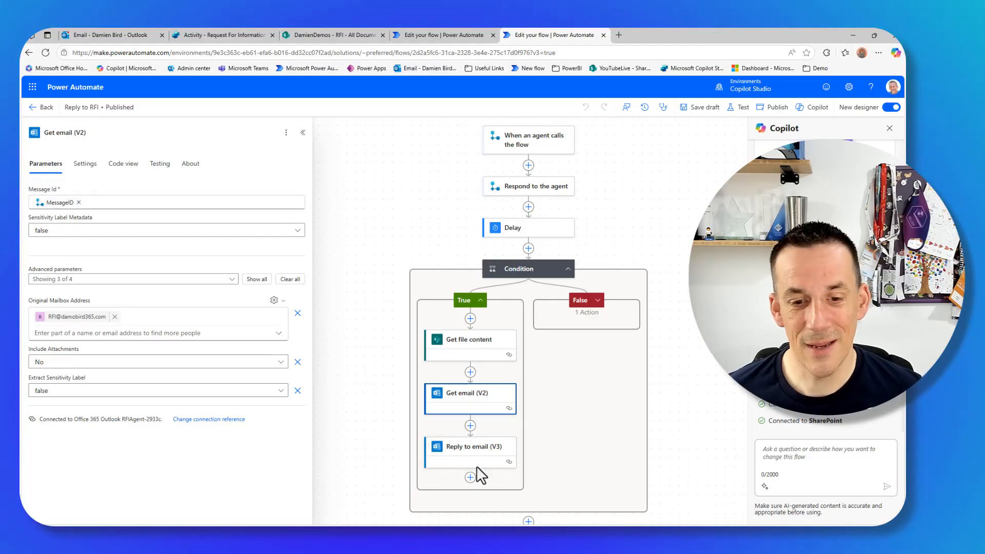
click(470, 446)
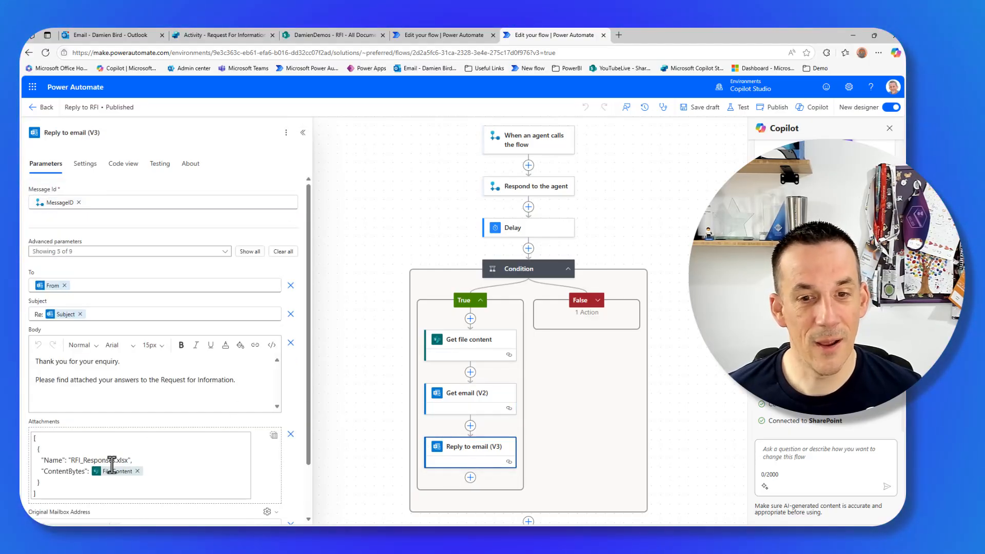